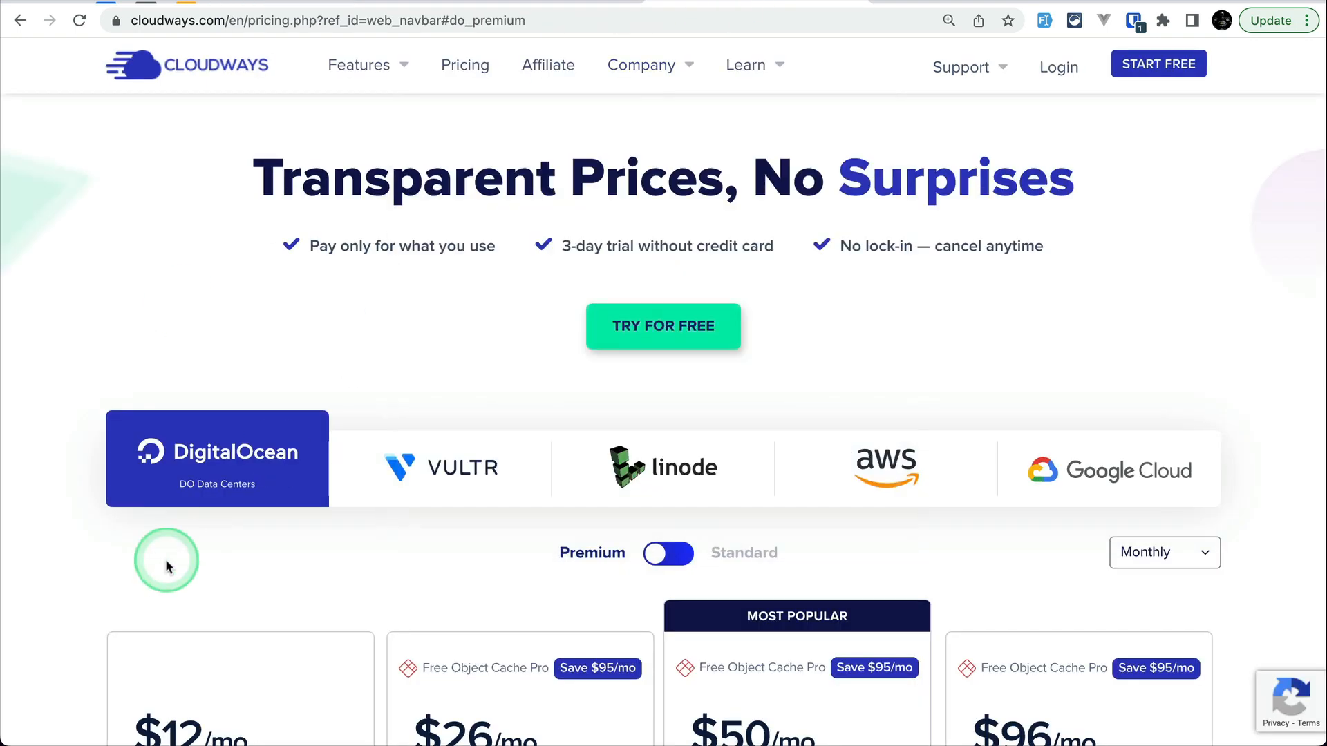
# Compare the Cloudways Standard and Premium plan prices on the pricing page.
pyautogui.scroll(-3)
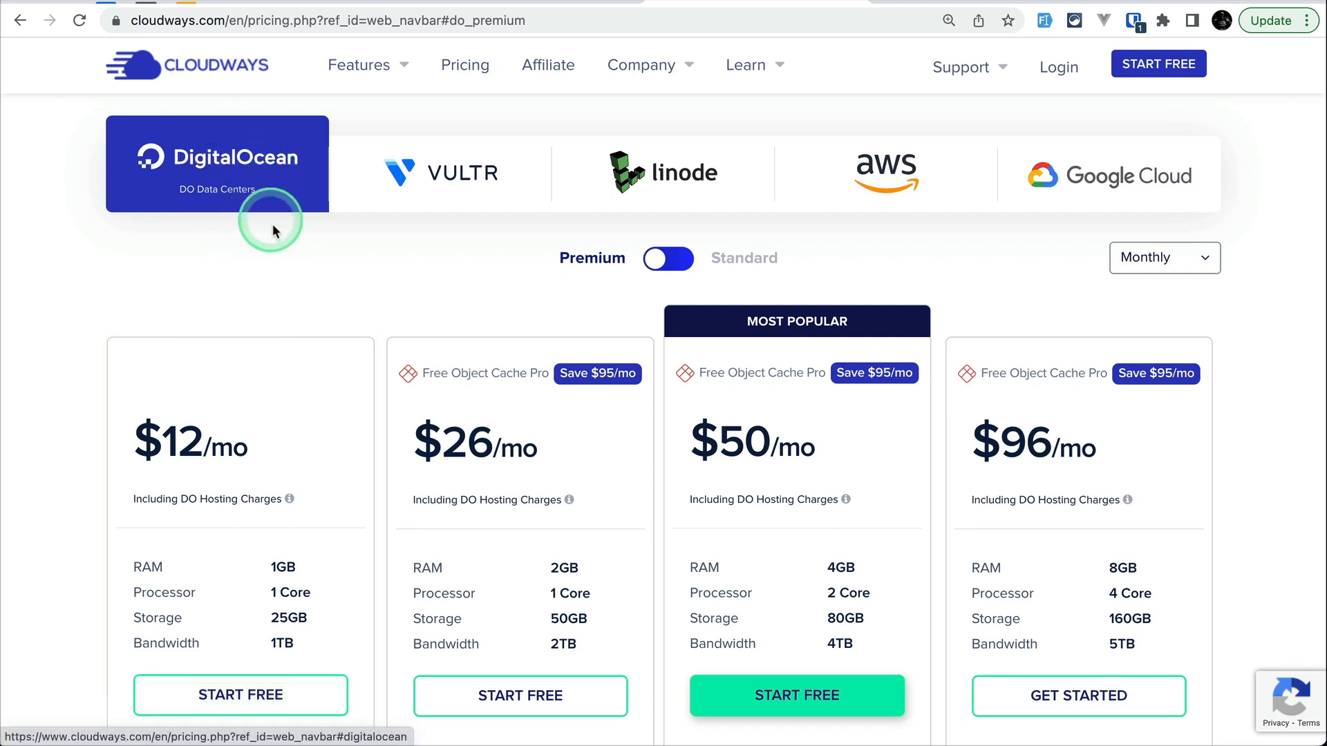
pyautogui.click(668, 259)
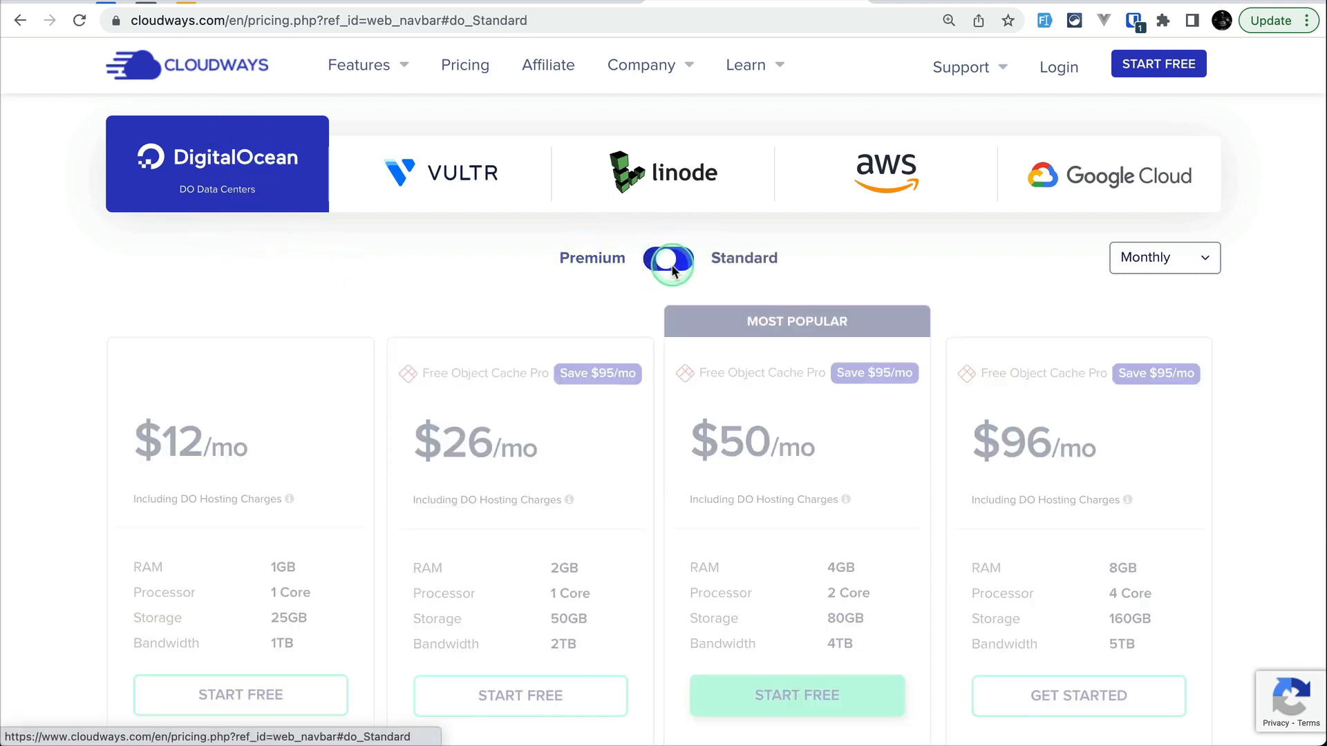
pyautogui.click(668, 259)
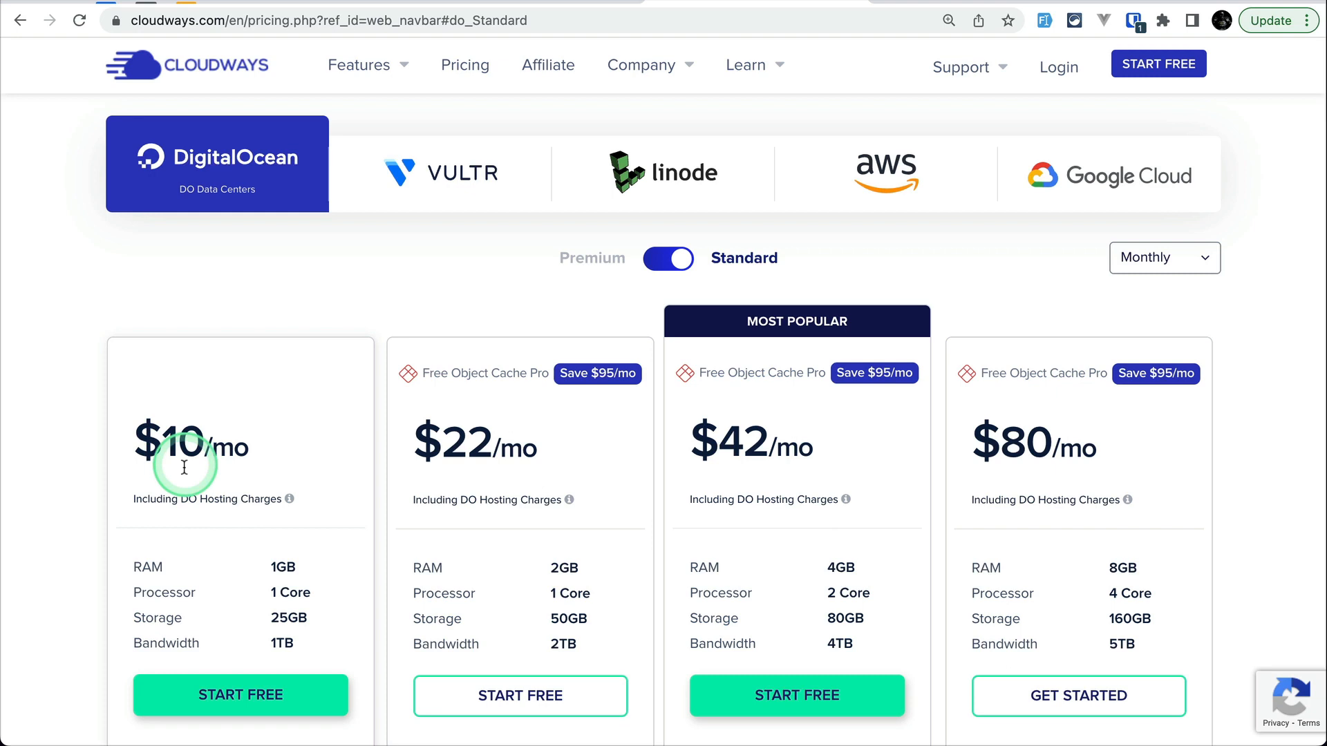
pyautogui.click(667, 258)
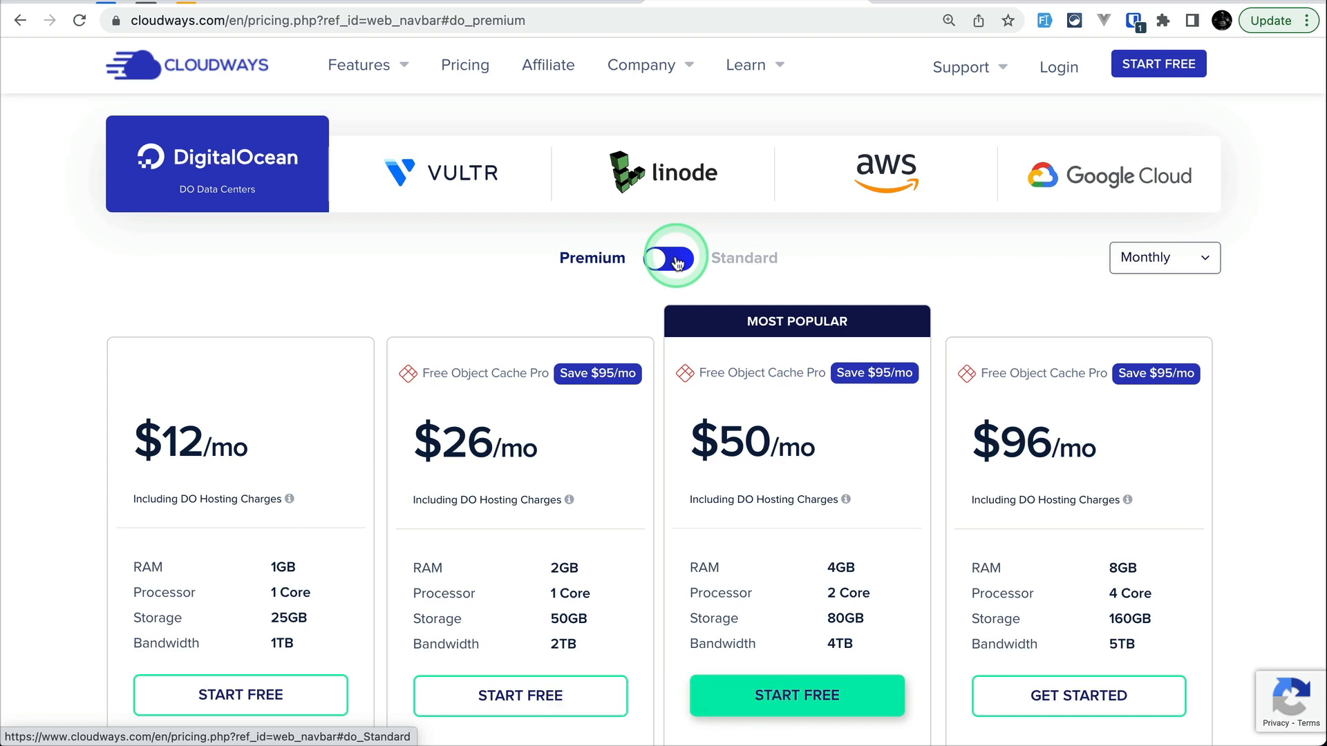
pyautogui.moveTo(383, 99)
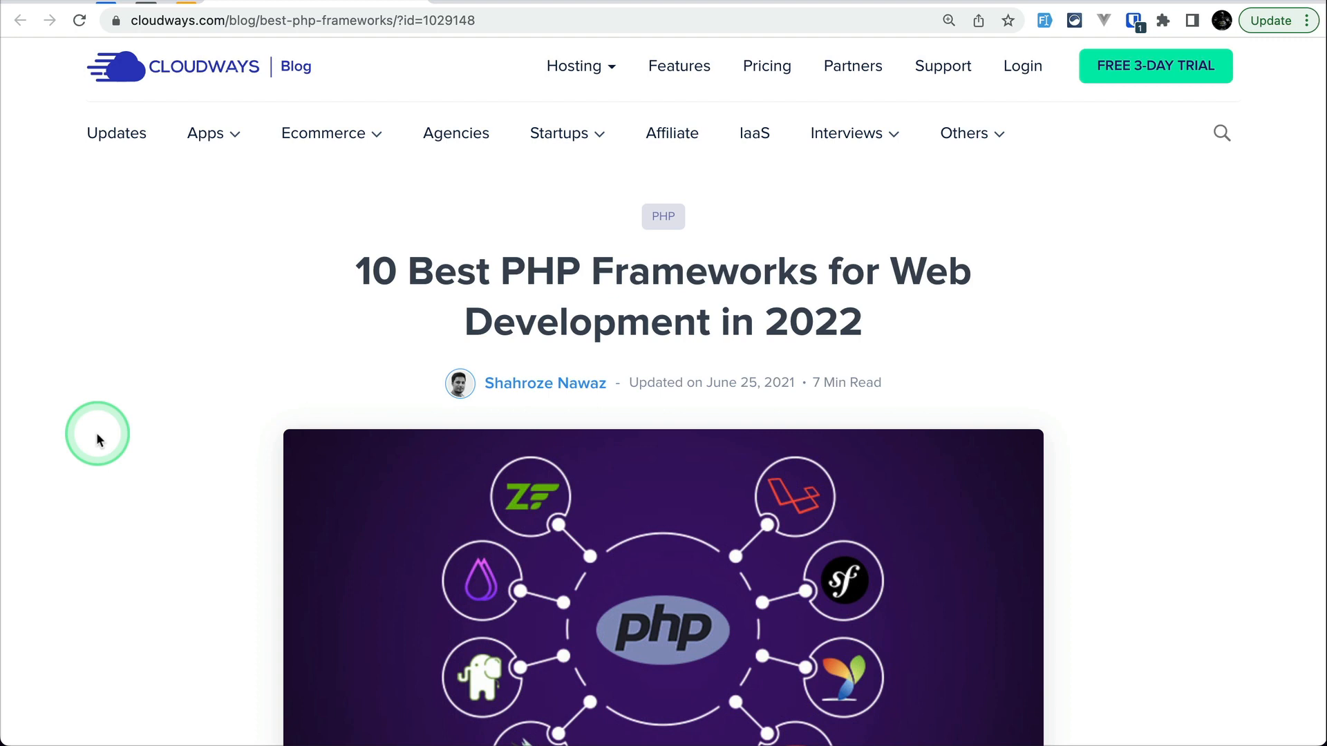
# Scroll the best PHP frameworks article down to its Top 10 contents list.
pyautogui.scroll(-3)
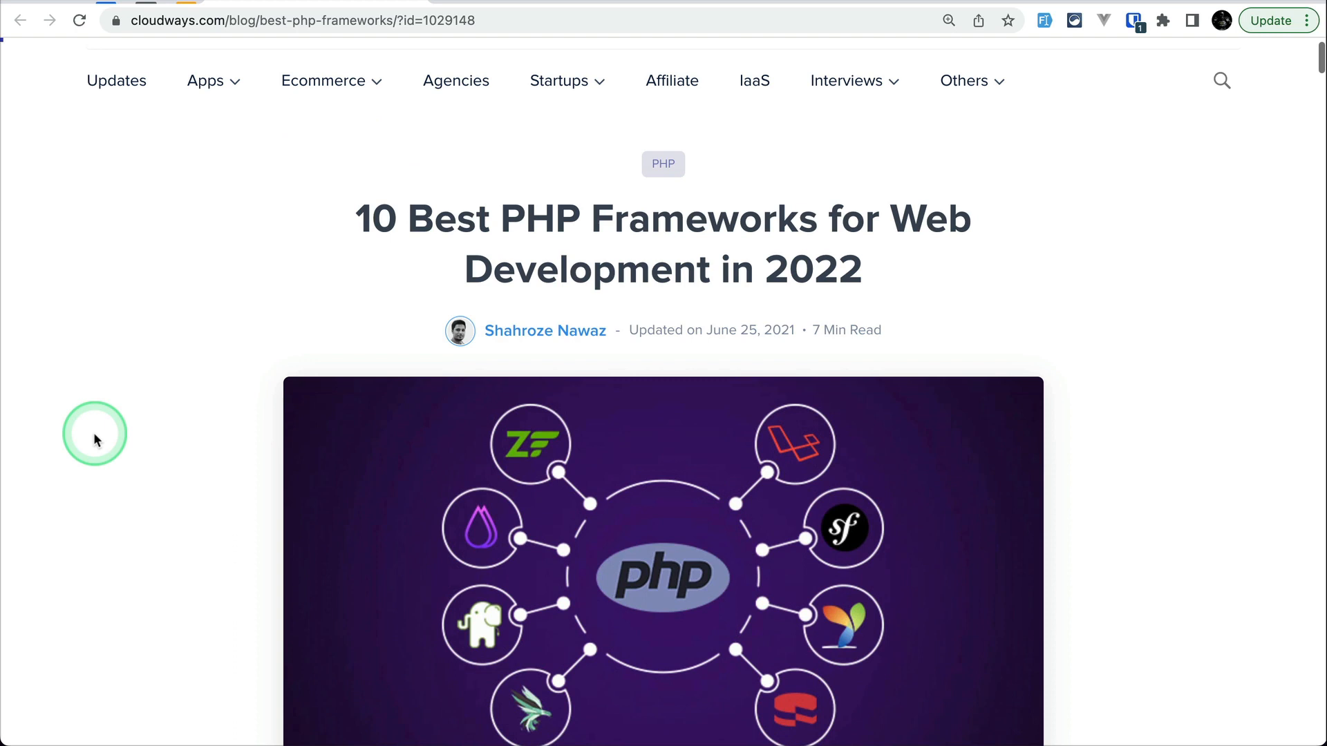
pyautogui.scroll(-3)
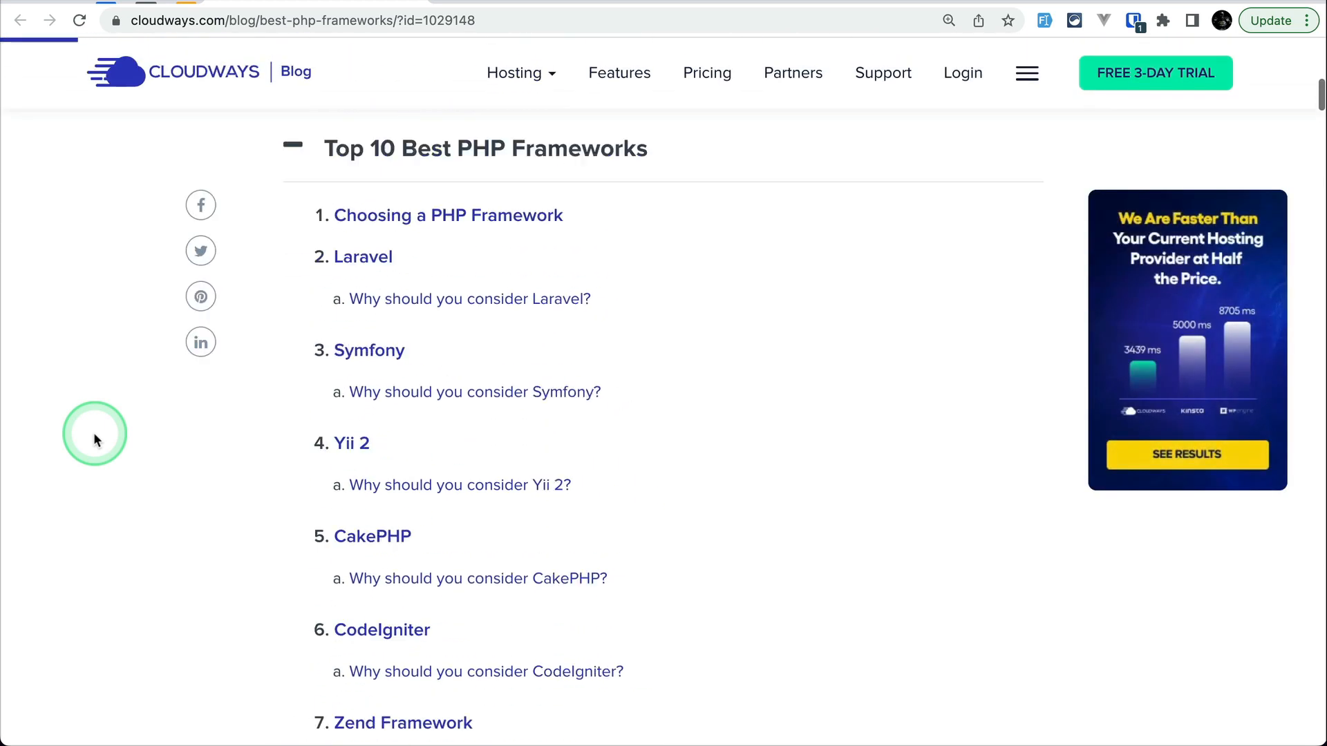
pyautogui.scroll(3)
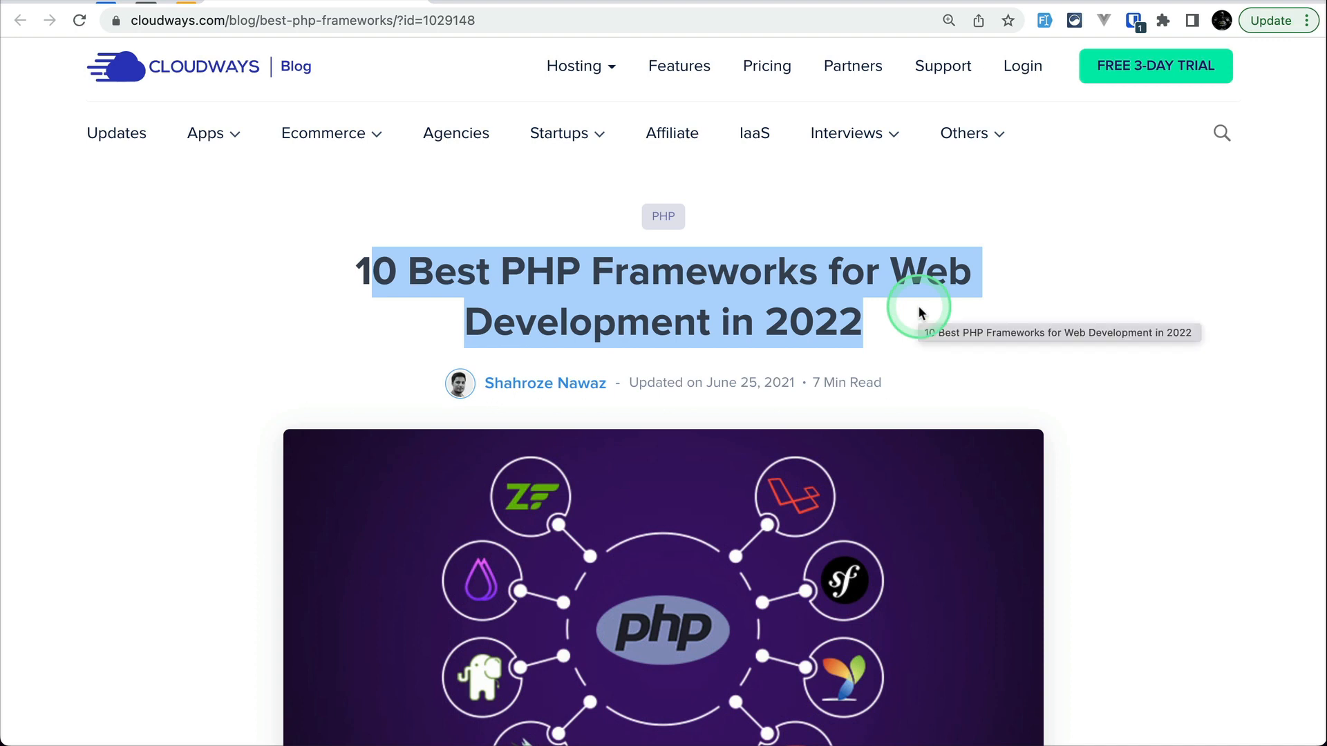
pyautogui.moveTo(1090, 412)
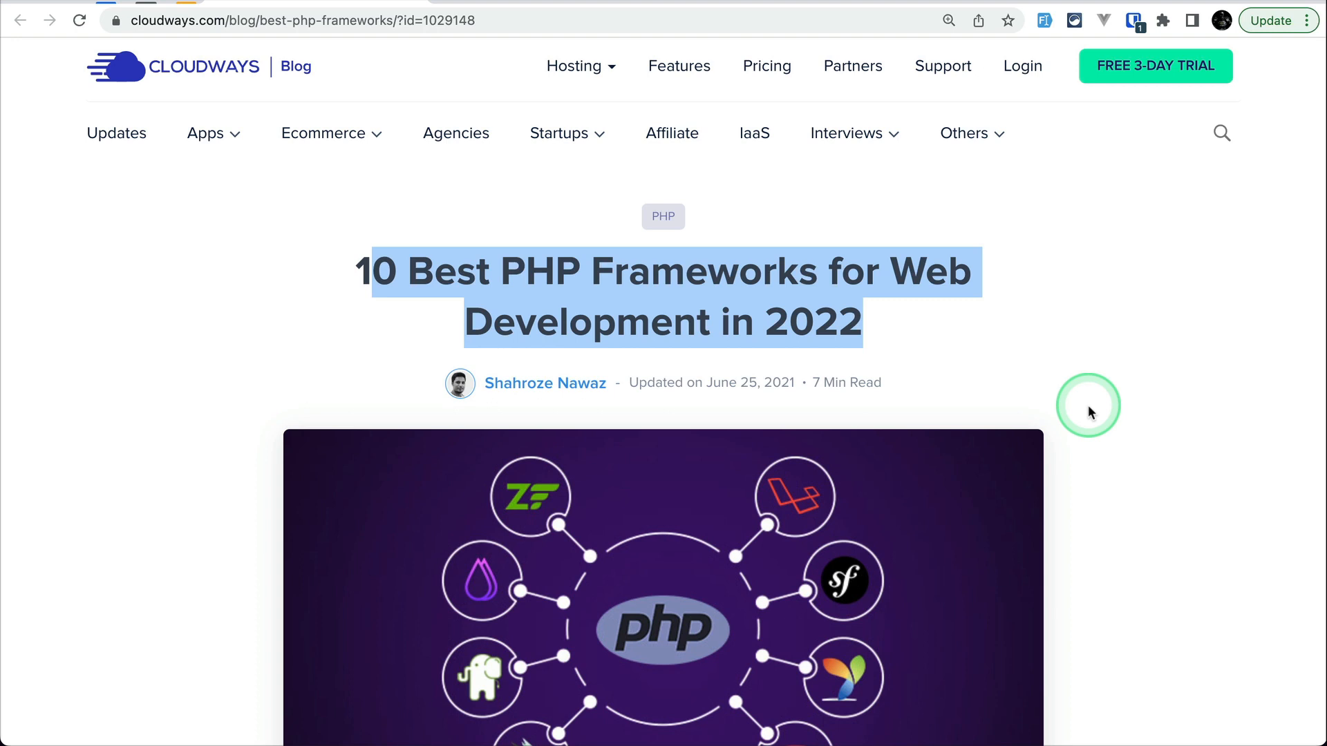
pyautogui.scroll(-3)
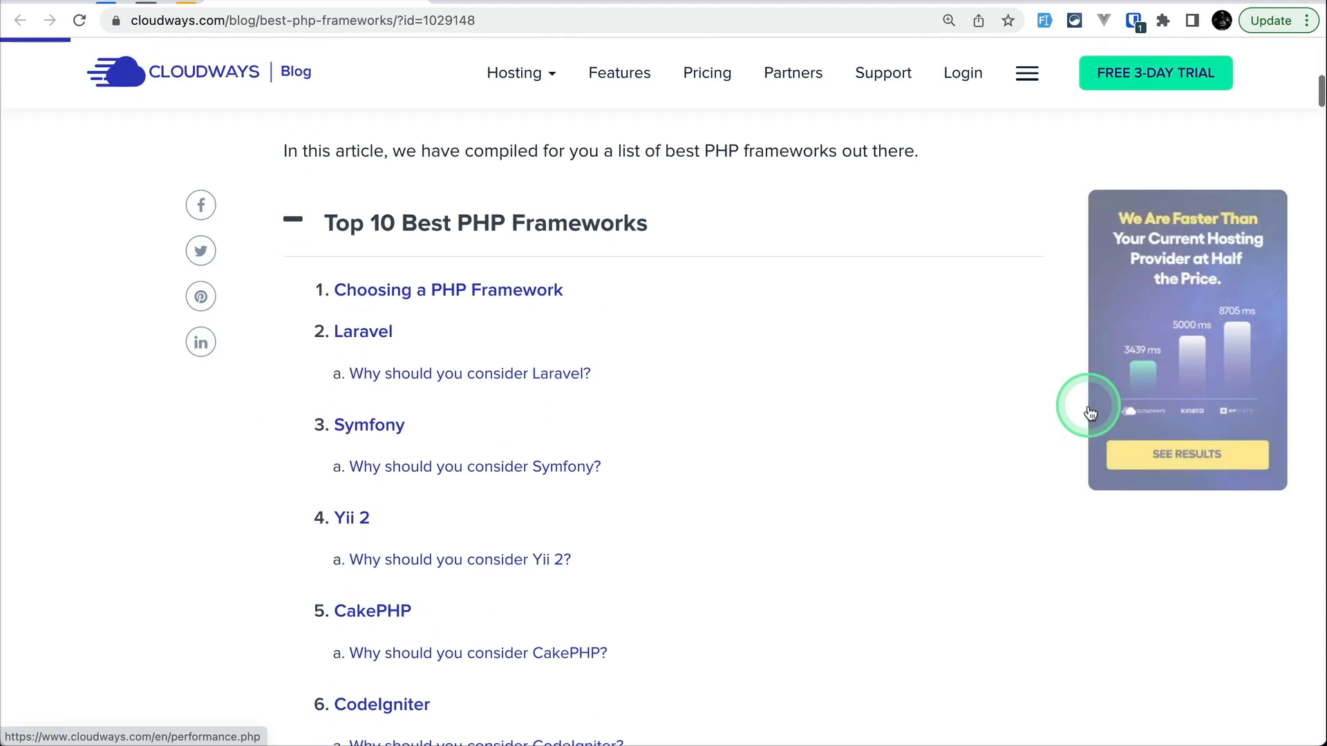
pyautogui.moveTo(1019, 391)
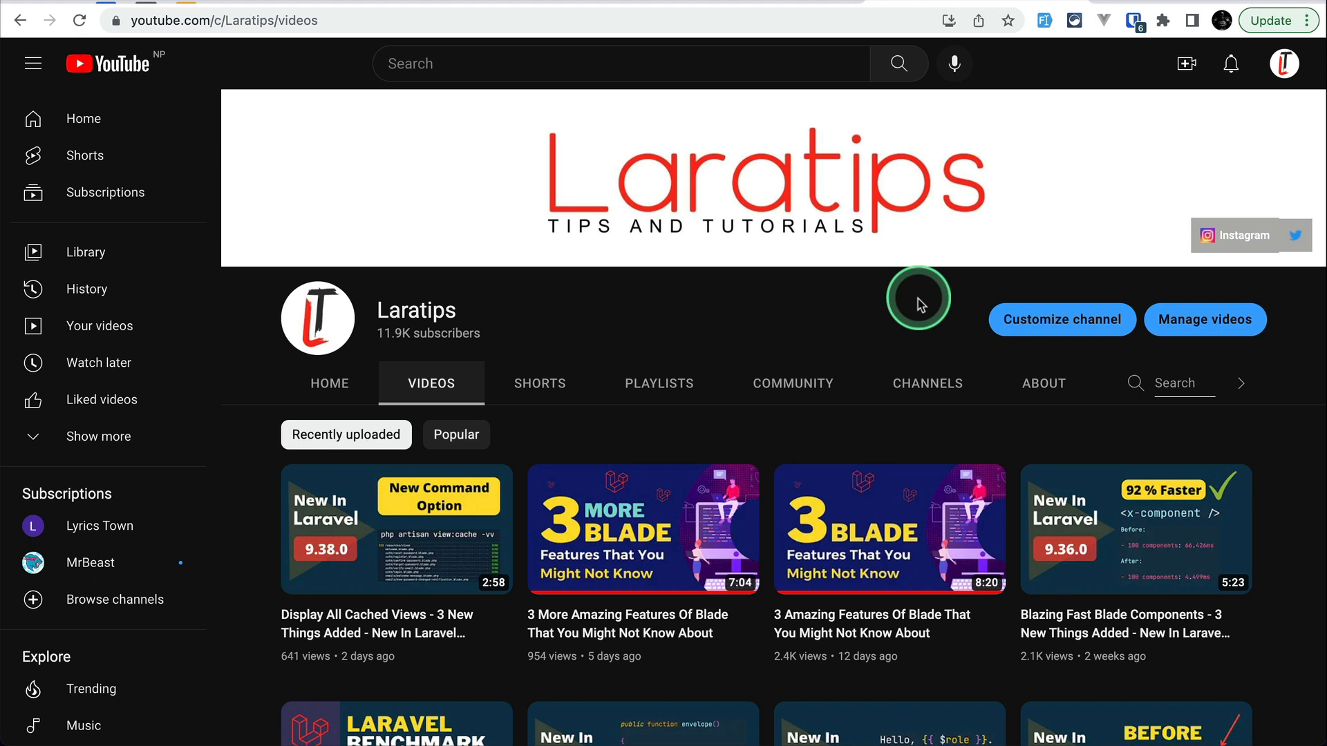
pyautogui.moveTo(793, 302)
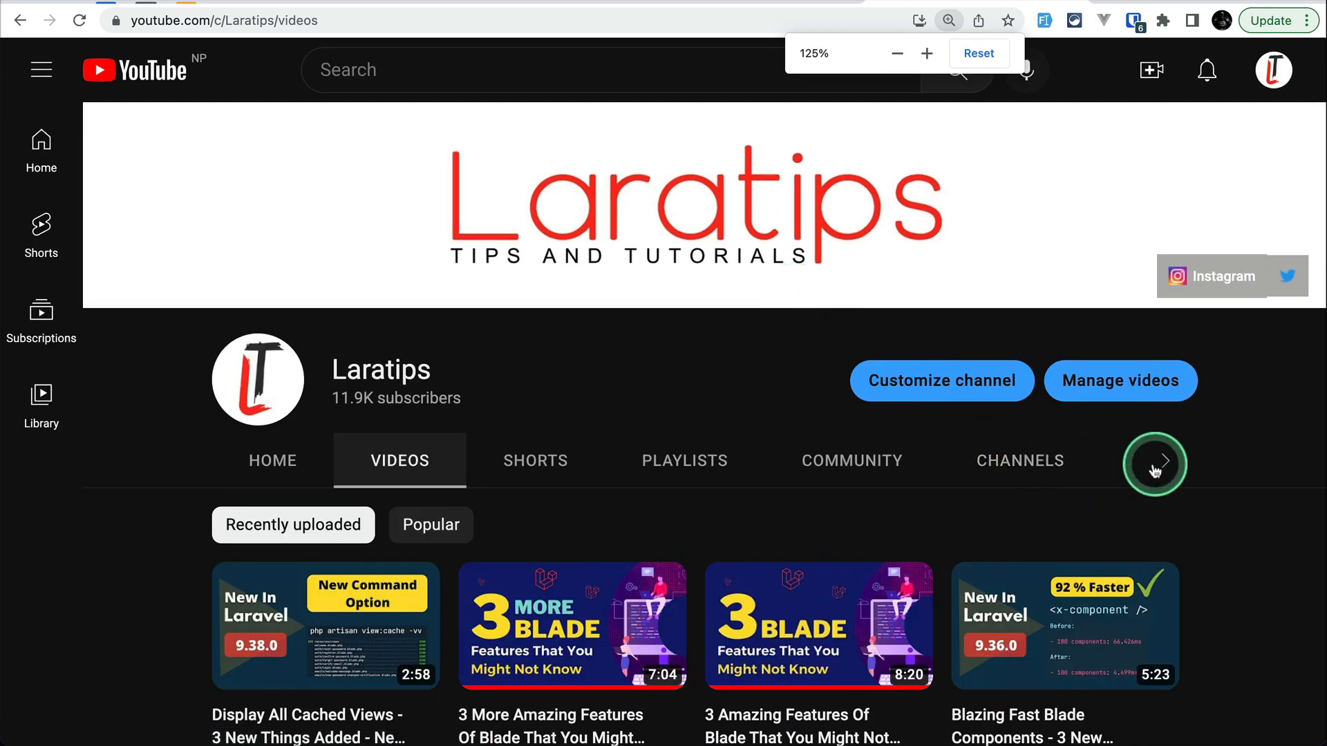
# Search the Laratips channel for 'cloudways' and browse its tutorial video results.
pyautogui.click(1157, 463)
pyautogui.write('cloudways')
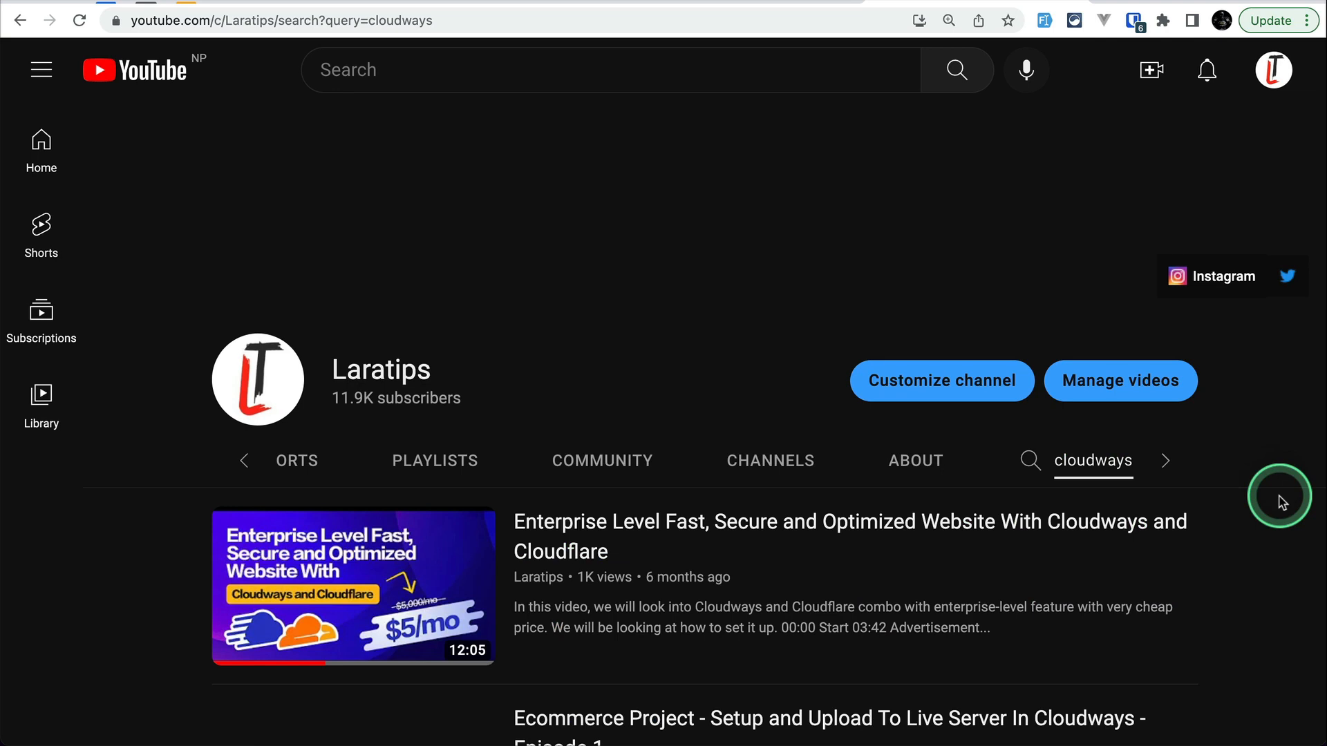
pyautogui.scroll(-3)
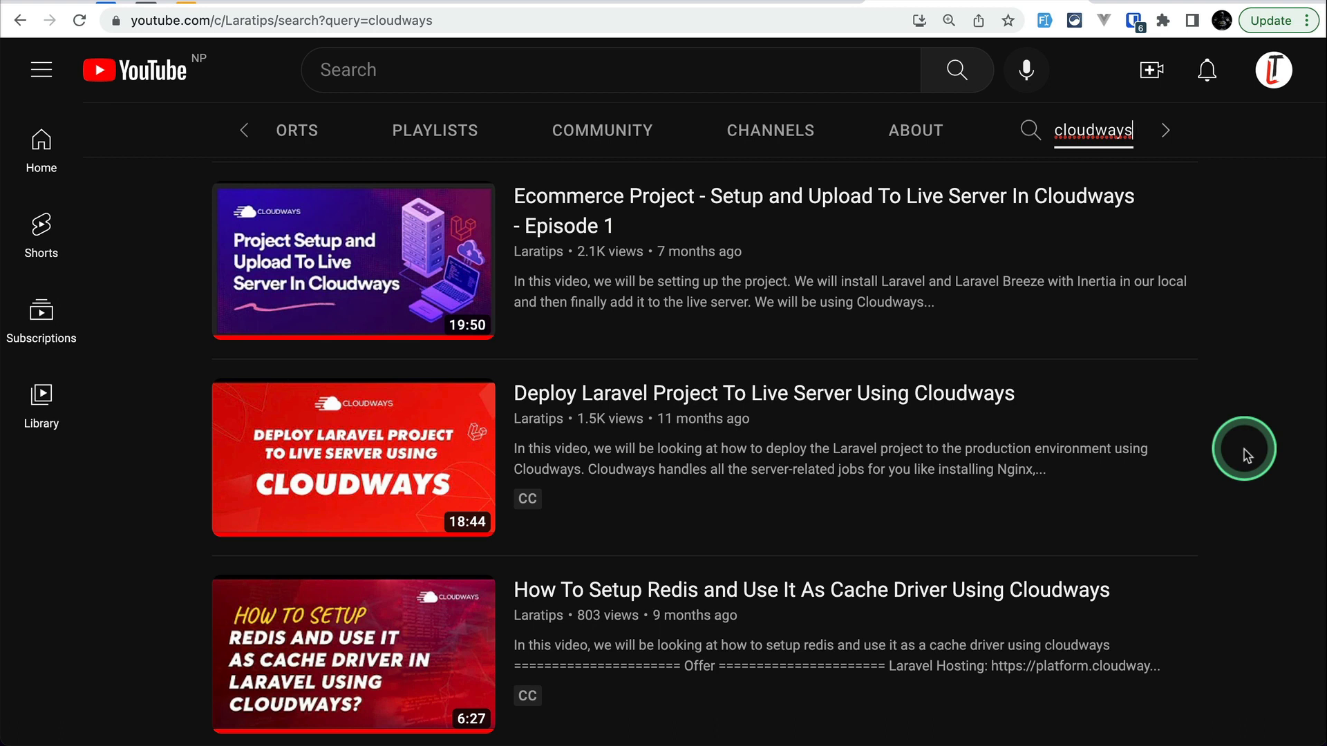
pyautogui.scroll(-3)
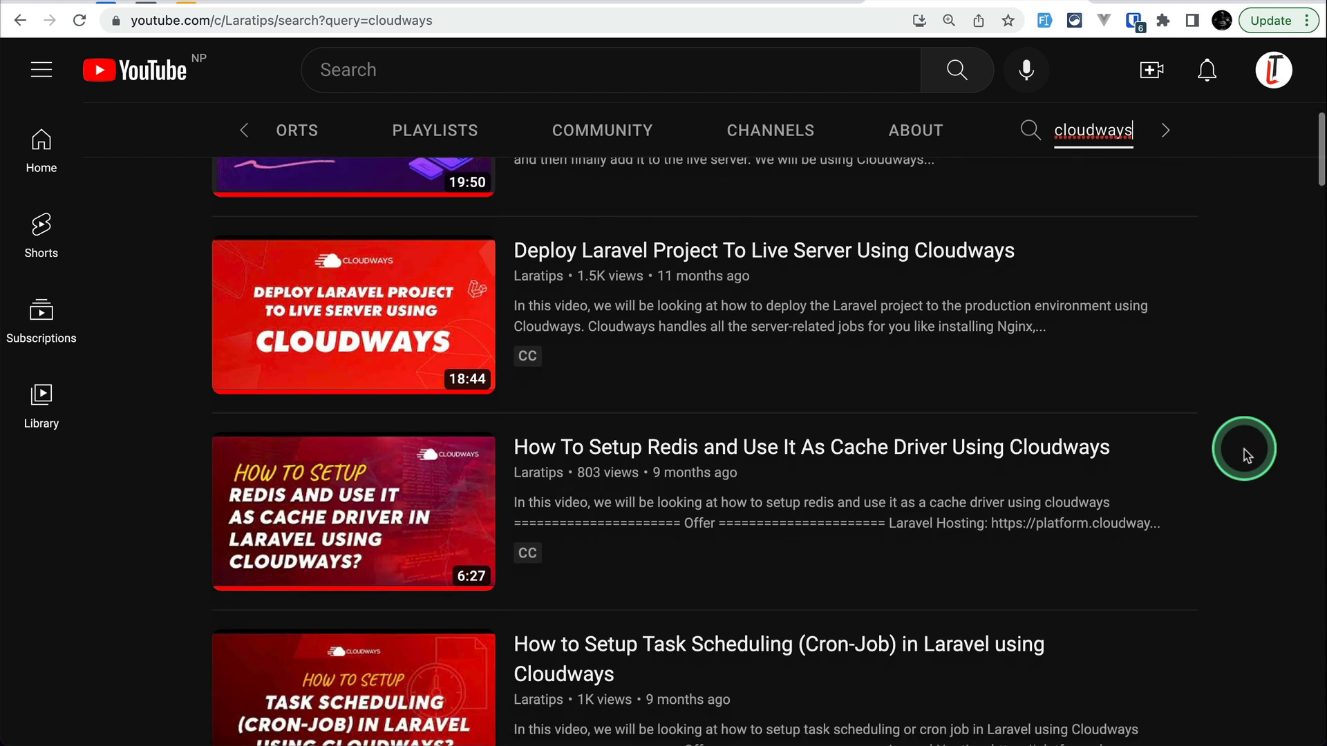
pyautogui.scroll(-3)
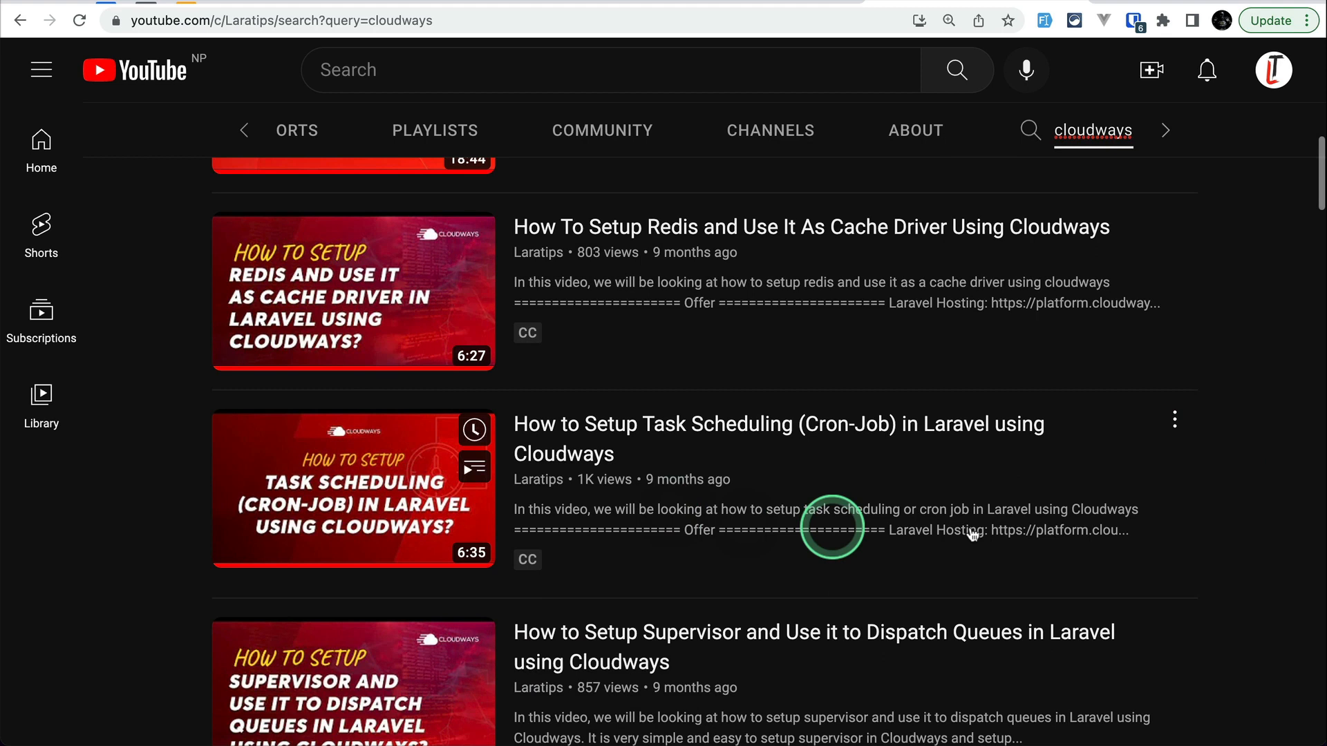
pyautogui.scroll(3)
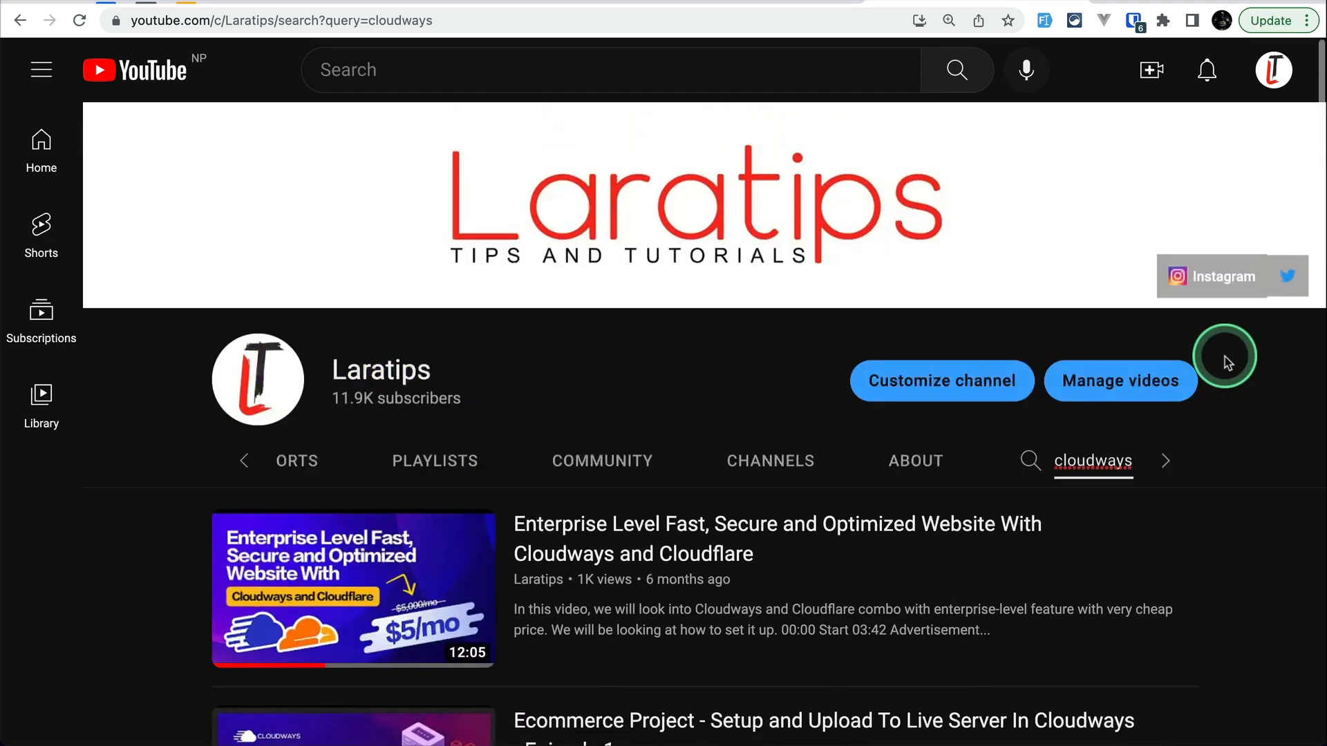
pyautogui.scroll(-3)
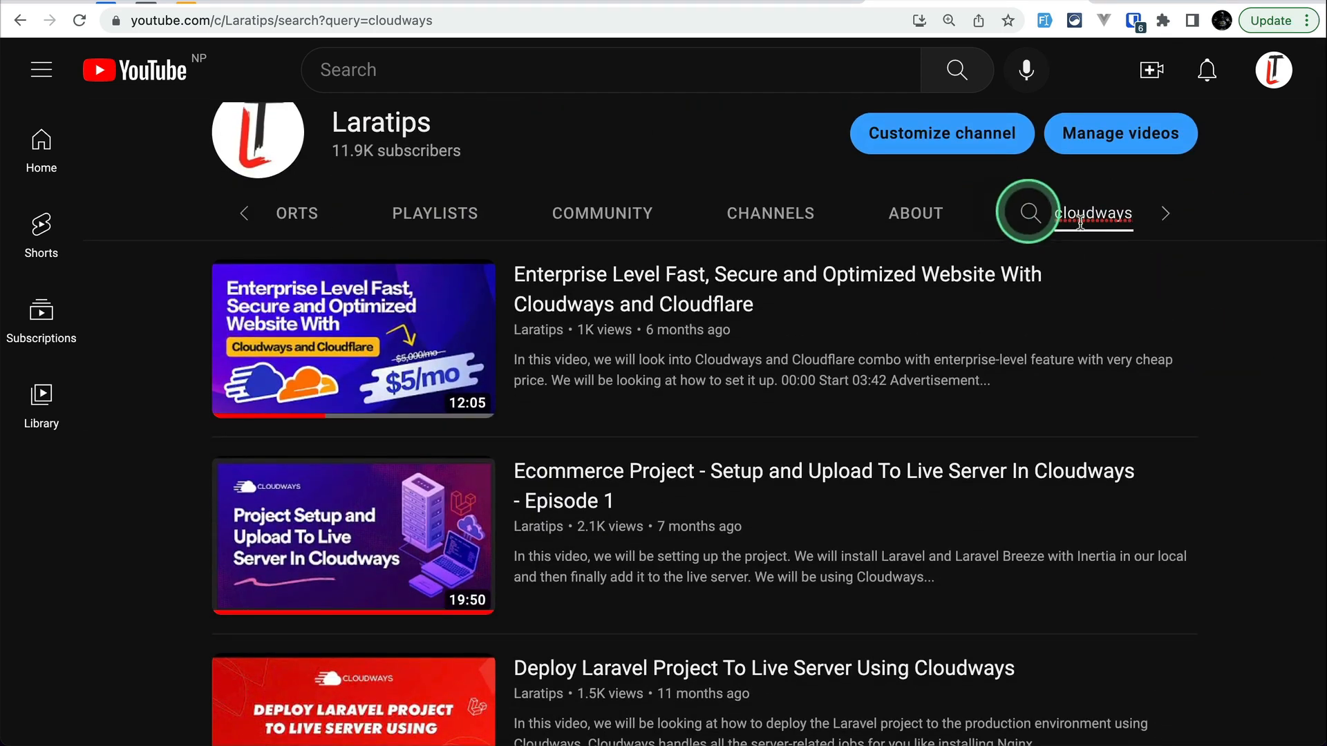
pyautogui.moveTo(1260, 329)
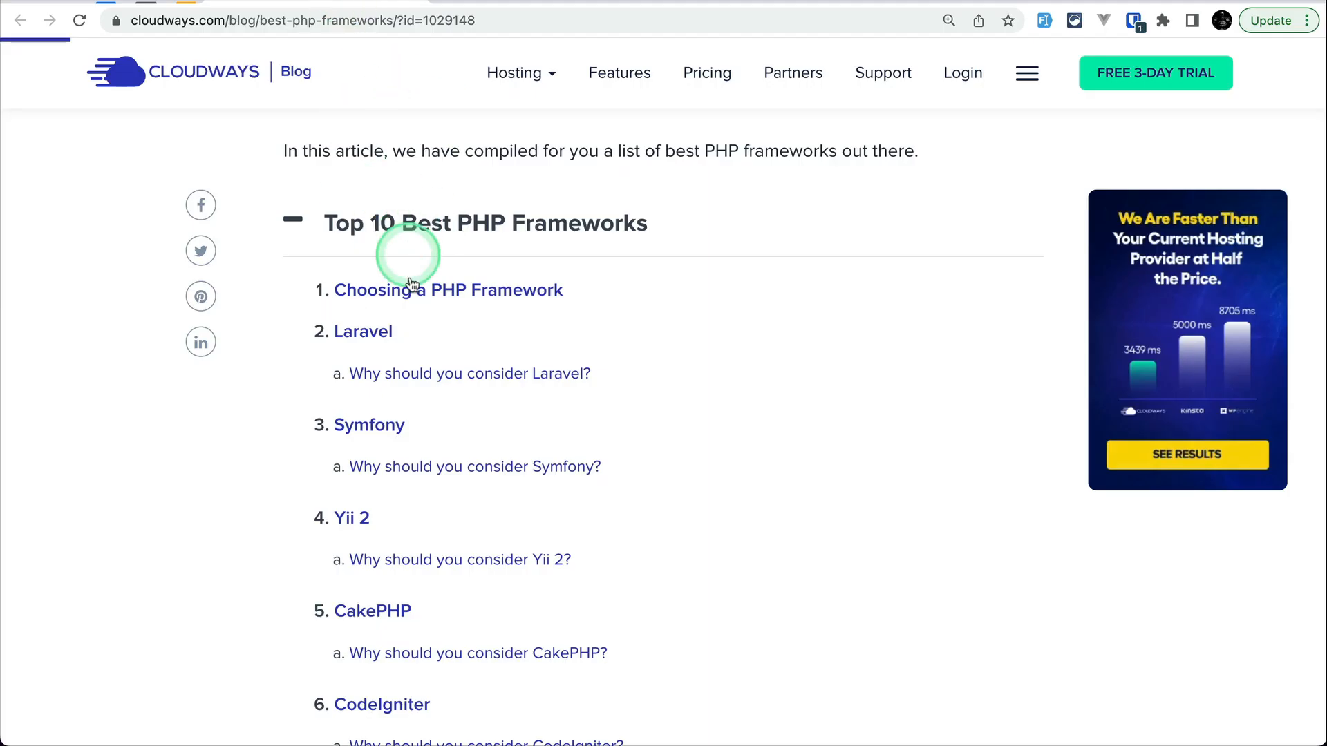
pyautogui.moveTo(363, 331)
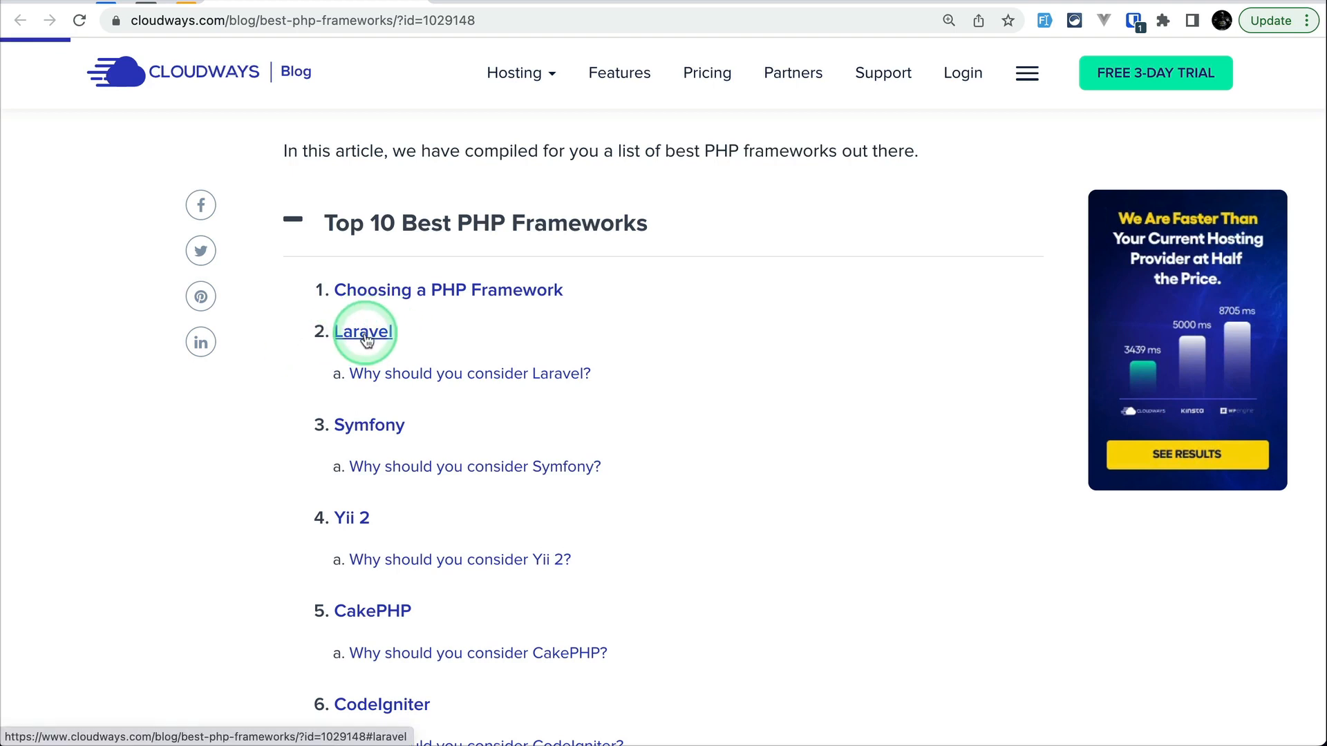
# Jump to the article's Laravel section and reach the DigitalOcean install guide link.
pyautogui.click(363, 331)
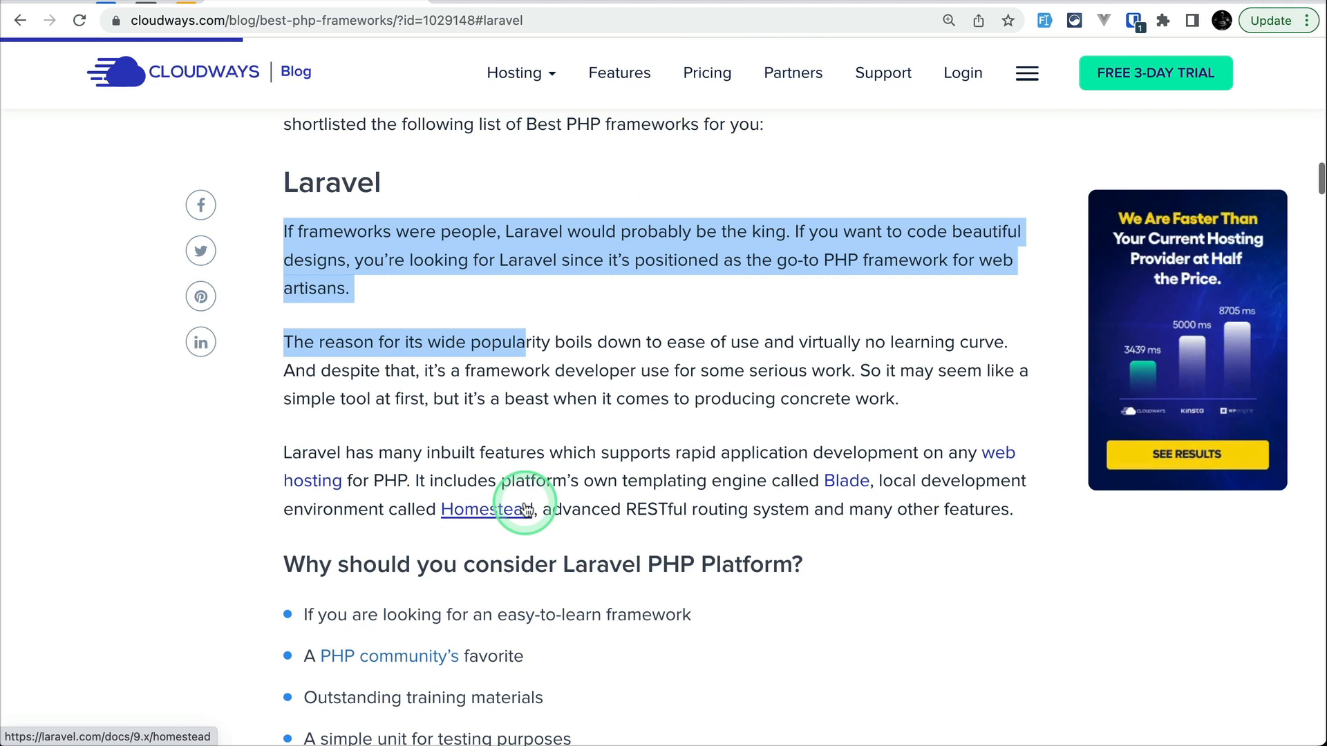
pyautogui.scroll(-3)
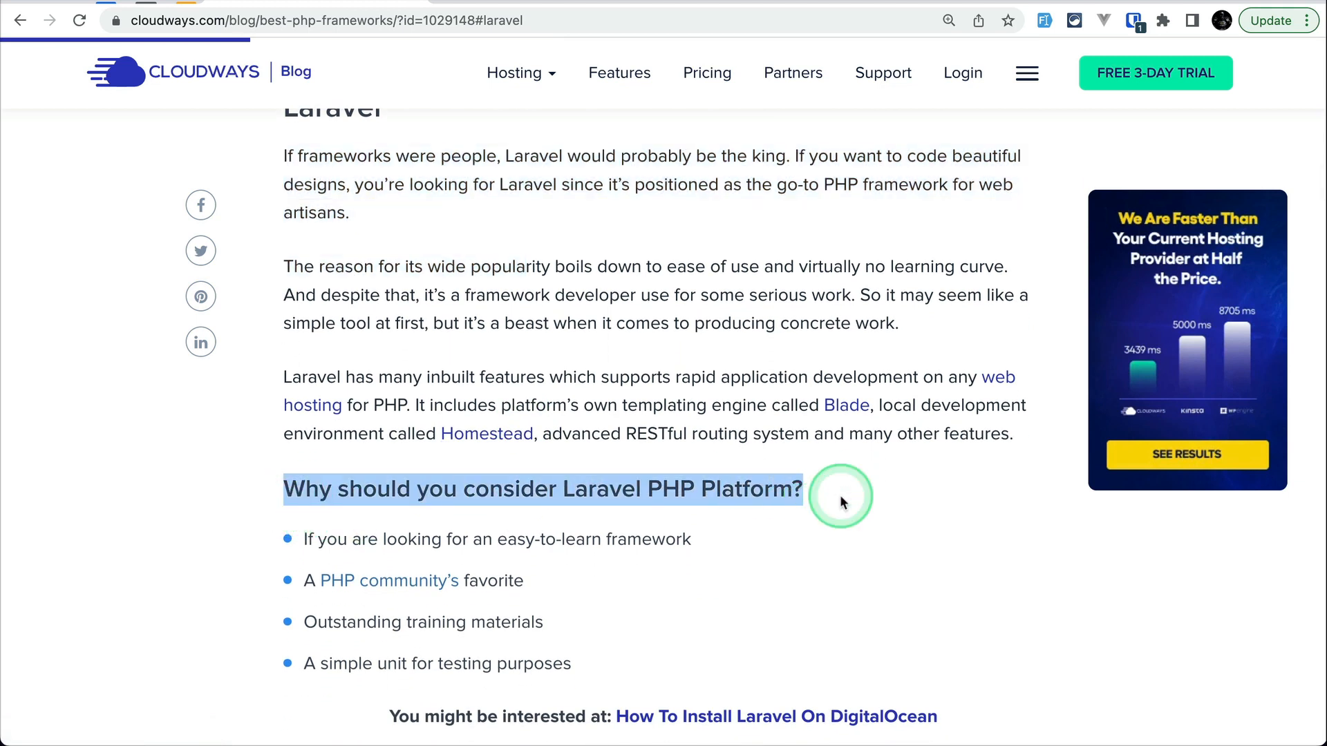
pyautogui.scroll(-3)
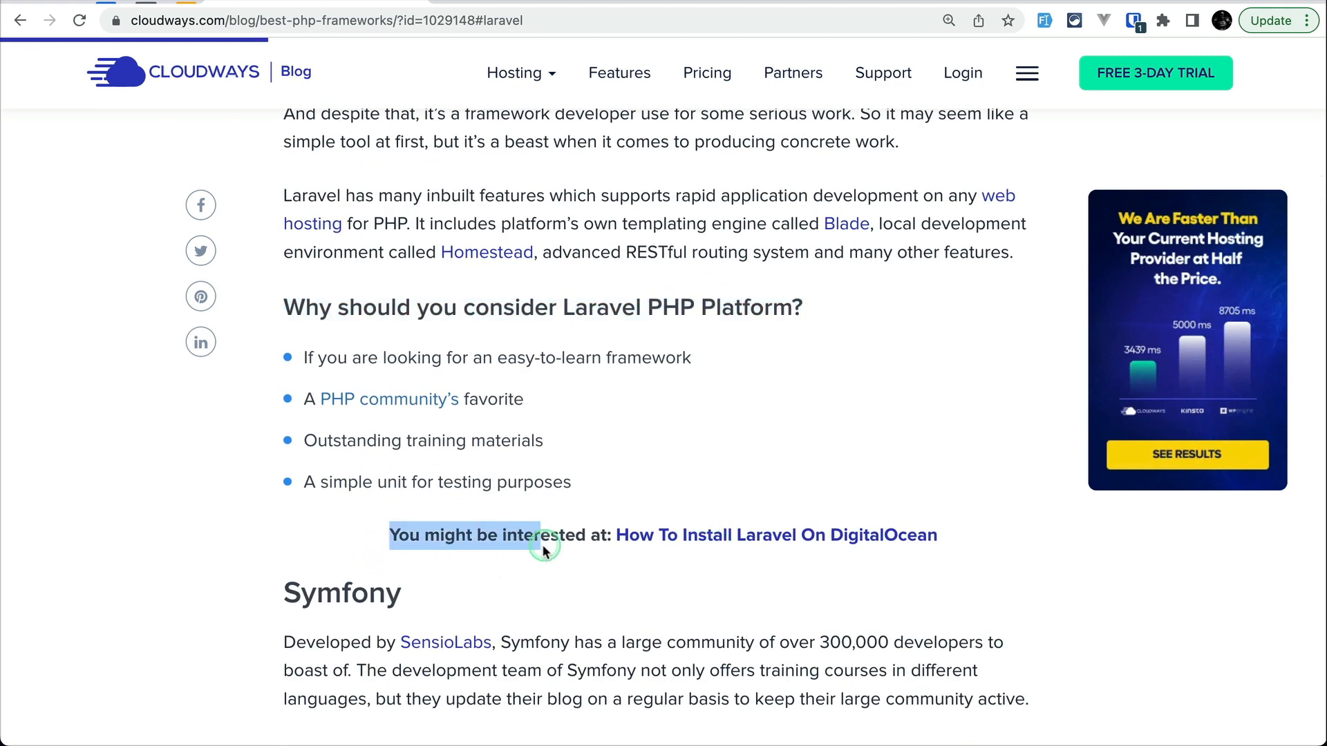
pyautogui.moveTo(597, 552)
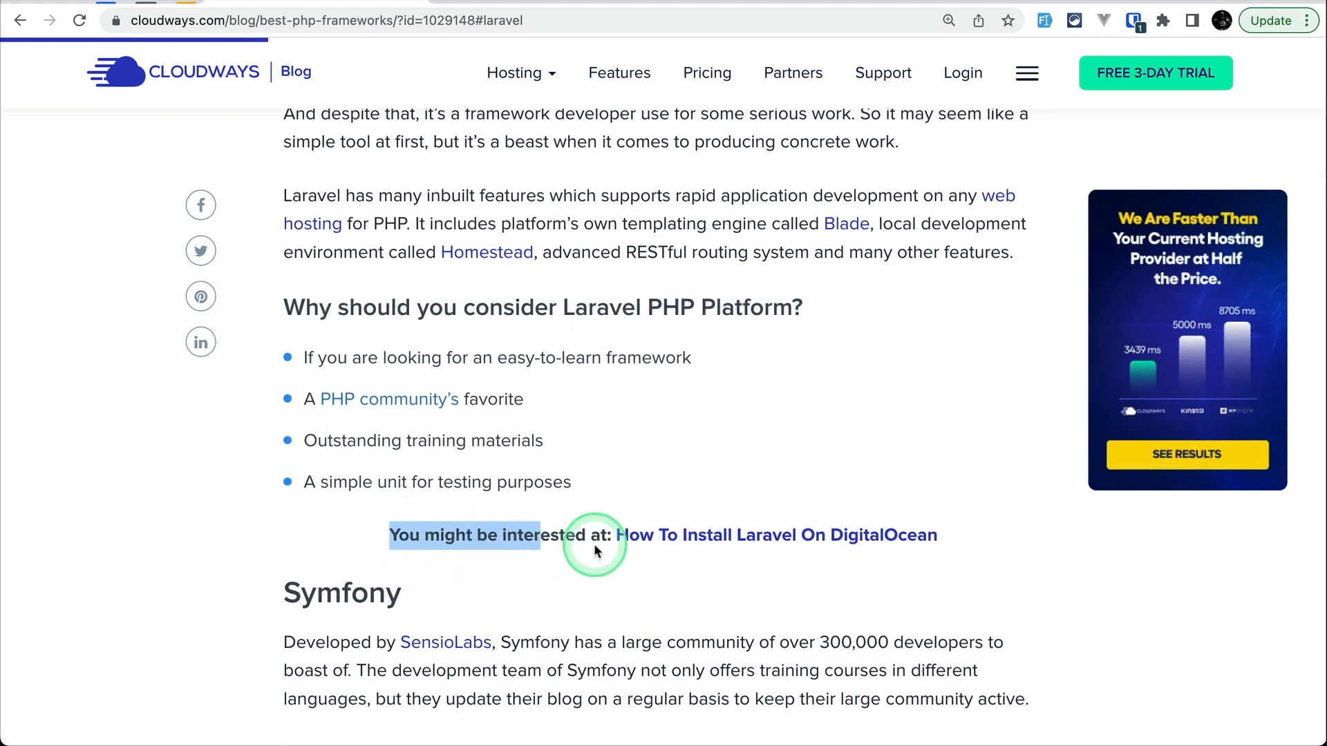
pyautogui.moveTo(872, 540)
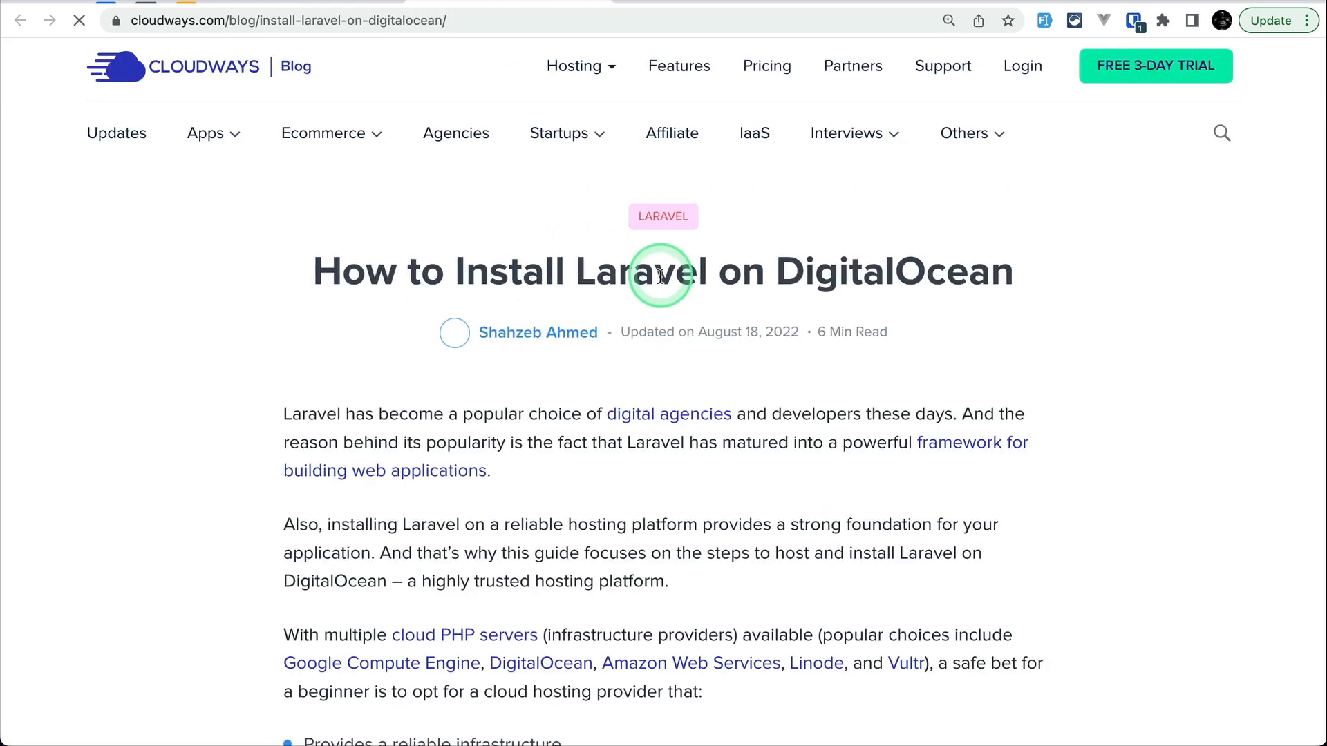
# Scroll the Install Laravel on DigitalOcean guide down to its Table of Contents.
pyautogui.scroll(-3)
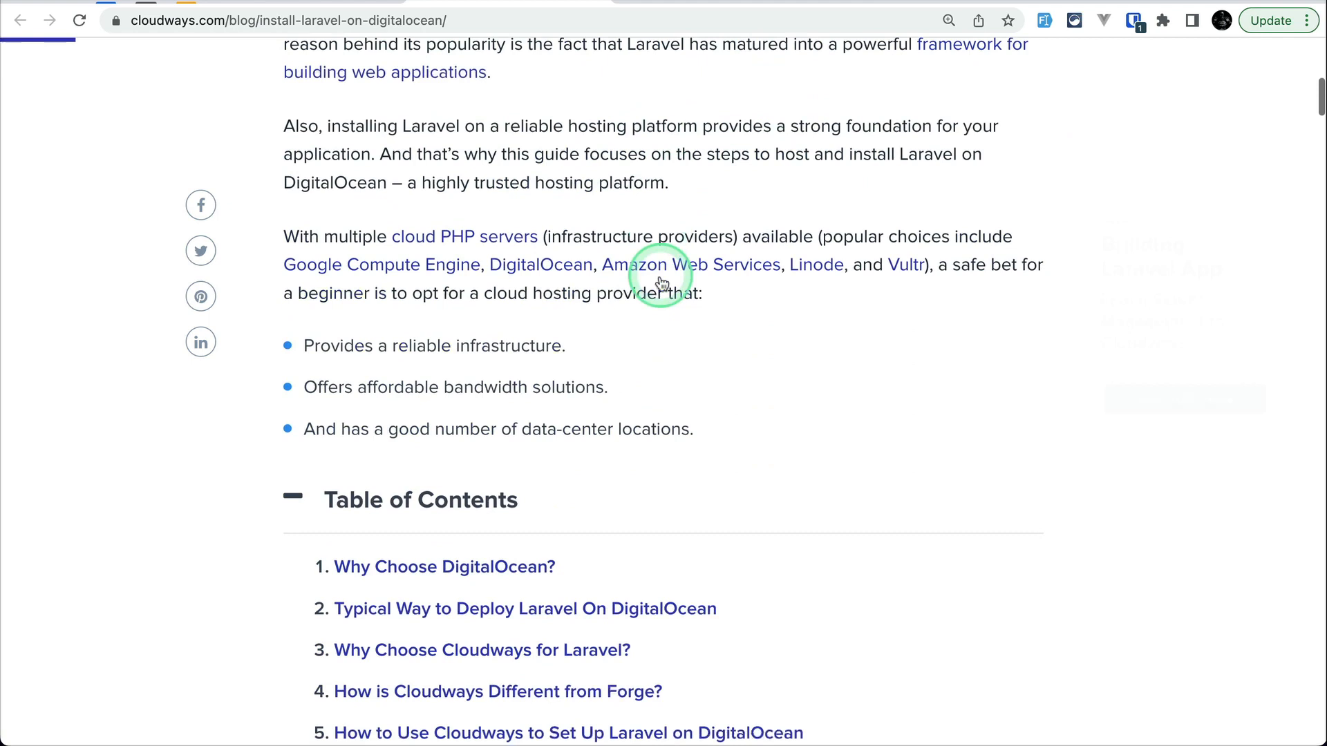
pyautogui.scroll(-3)
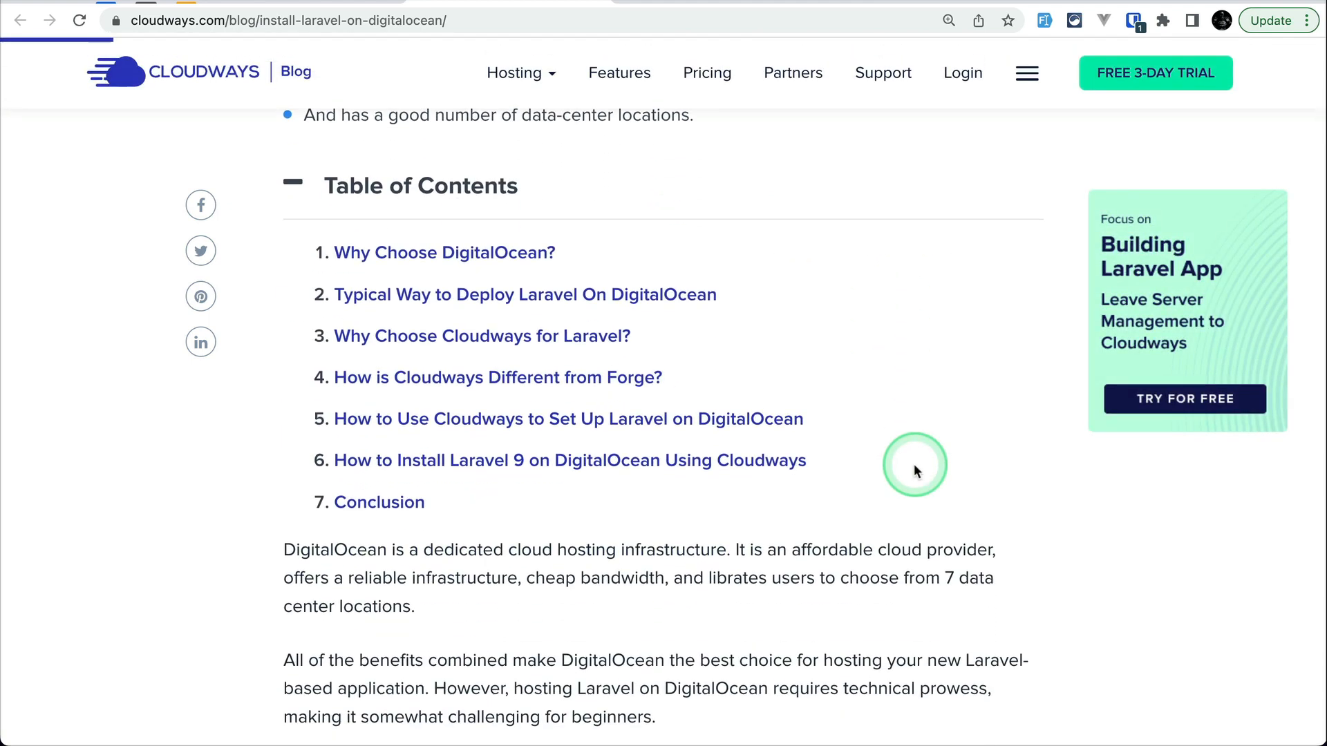
pyautogui.scroll(-3)
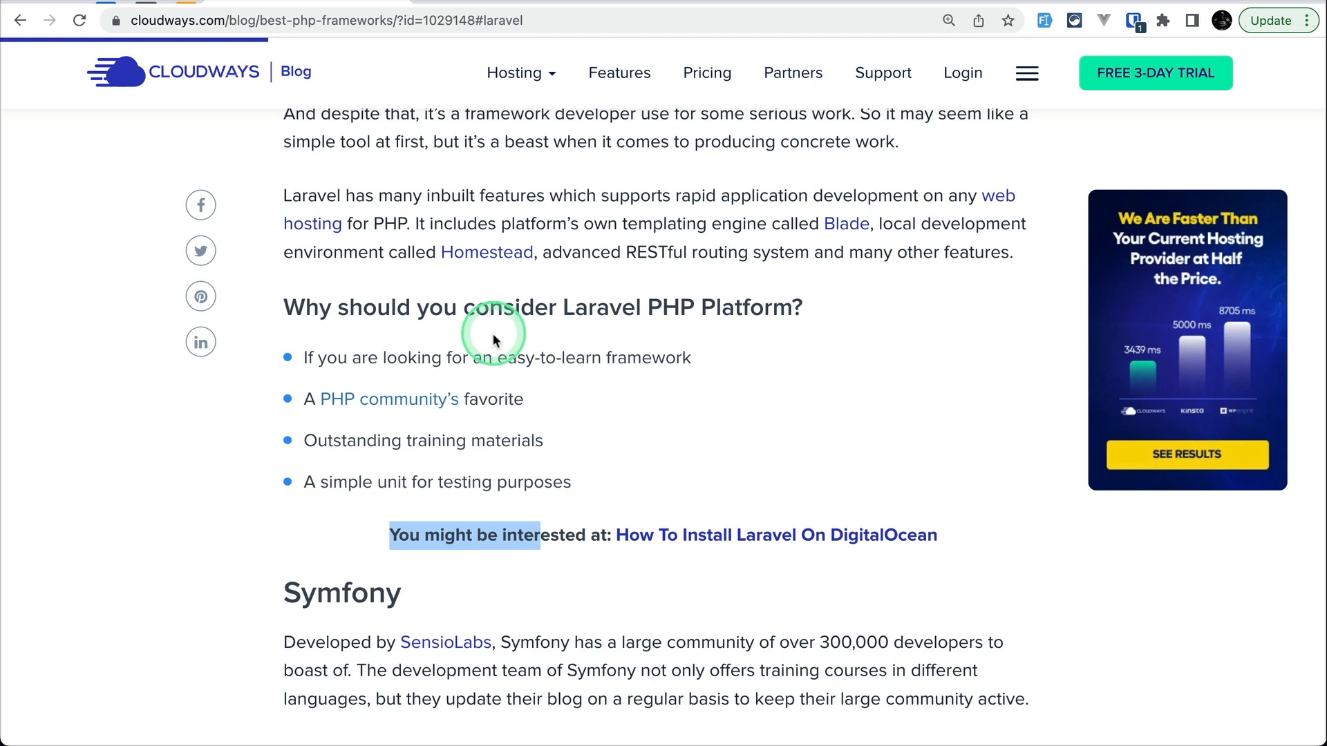
# Skim the Symfony on AWS guide and return to the frameworks list.
pyautogui.scroll(-3)
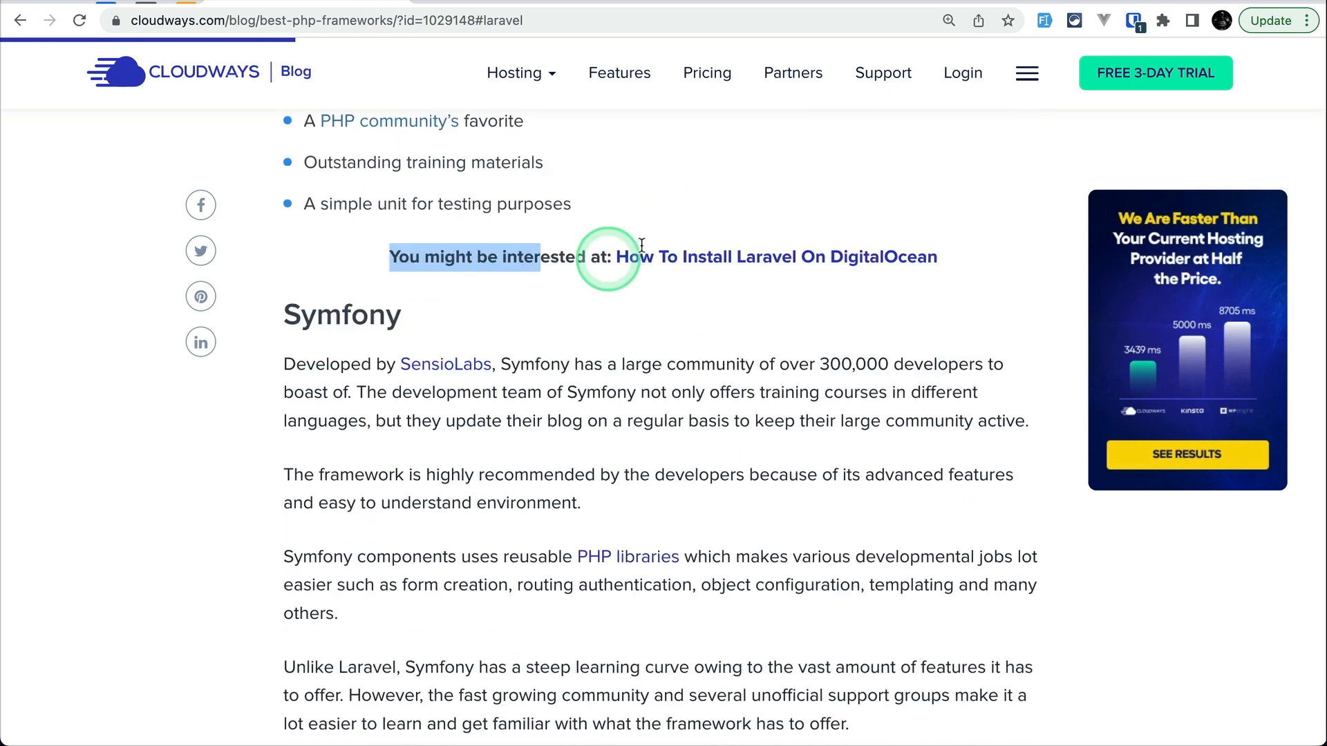
pyautogui.scroll(-3)
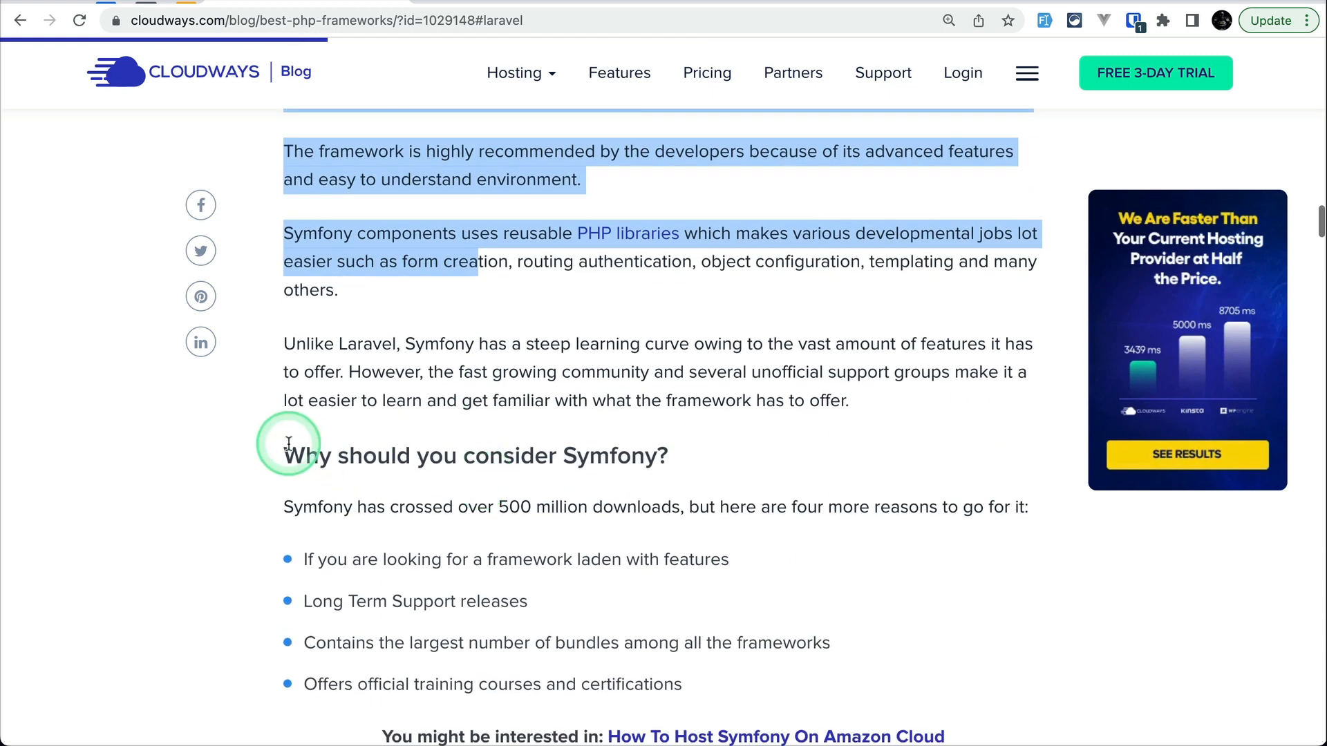
pyautogui.scroll(-3)
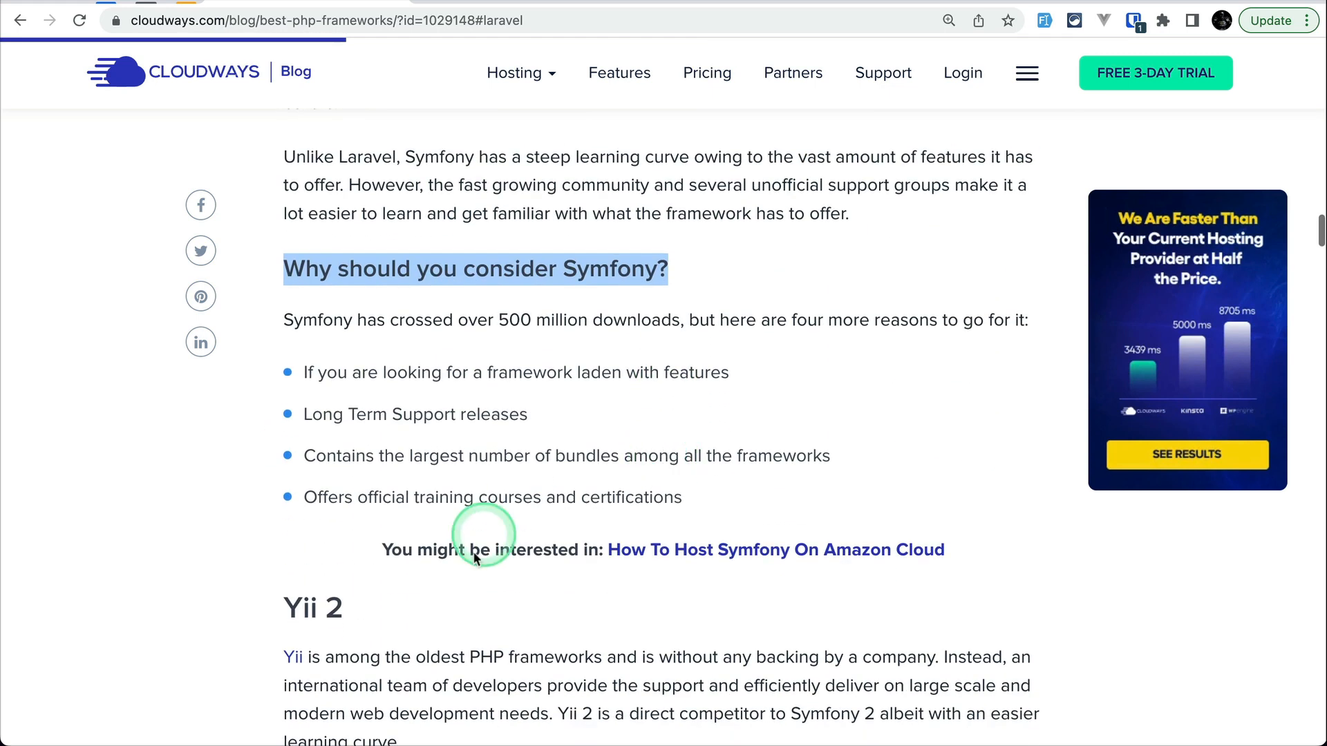
pyautogui.moveTo(748, 570)
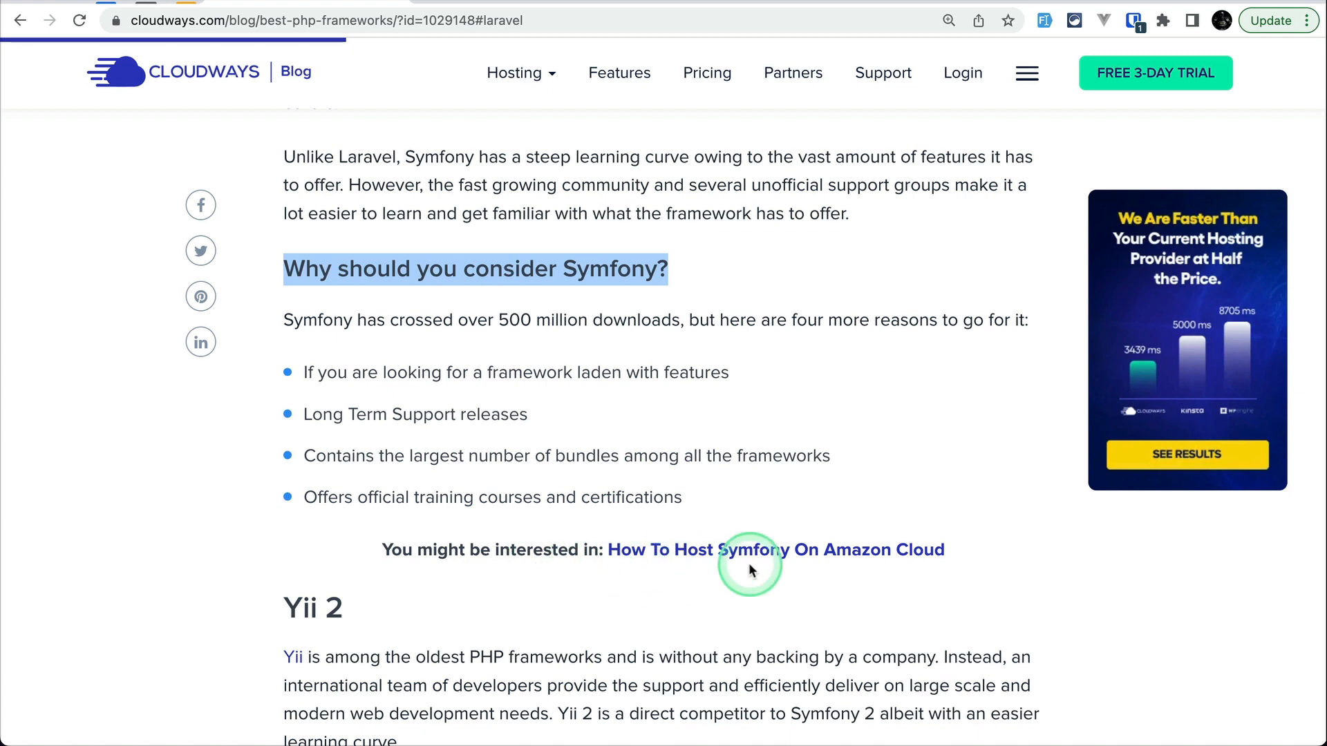
pyautogui.moveTo(846, 554)
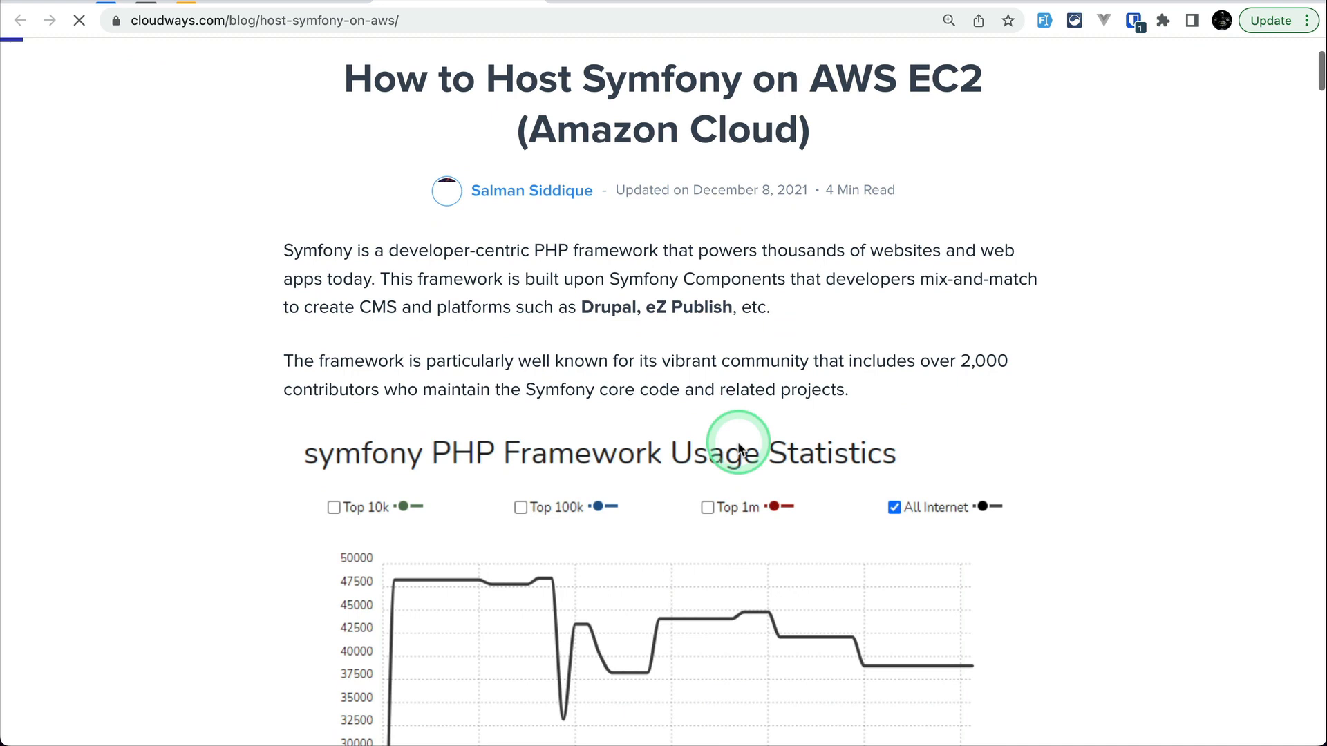
pyautogui.scroll(3)
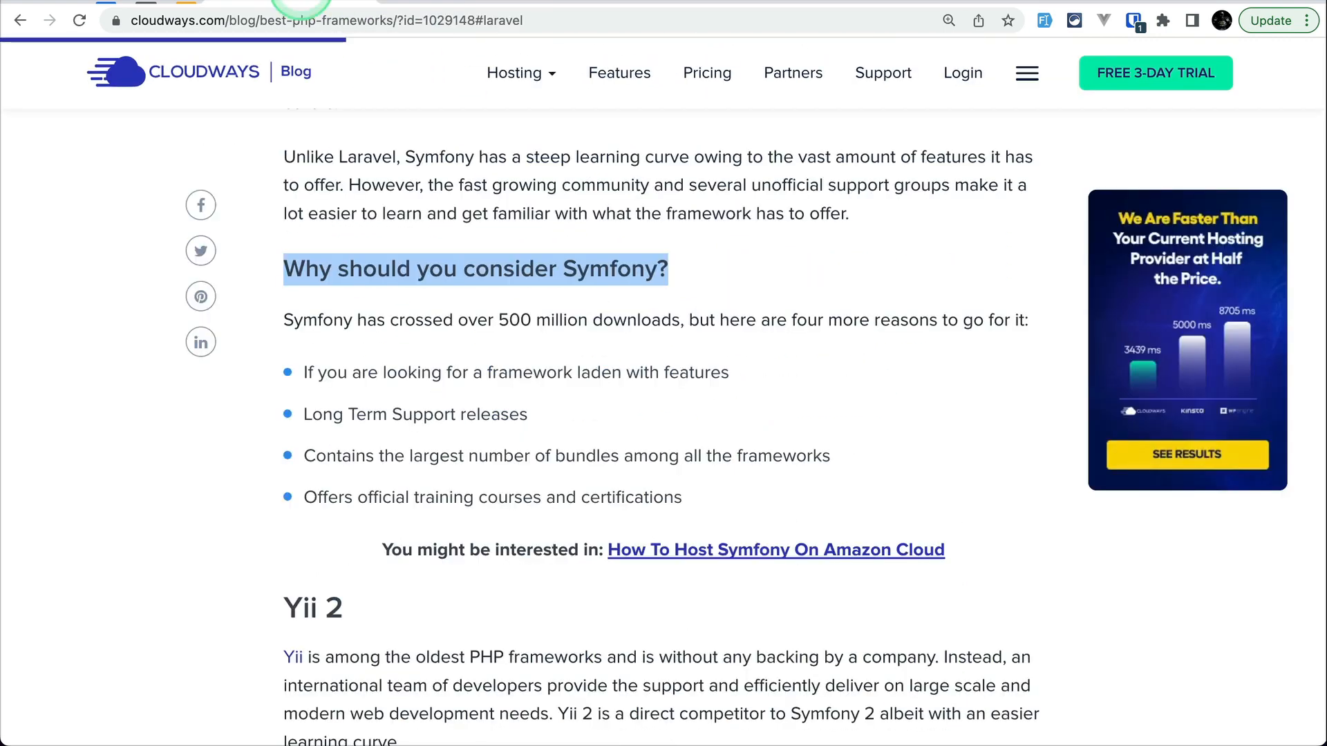
pyautogui.scroll(3)
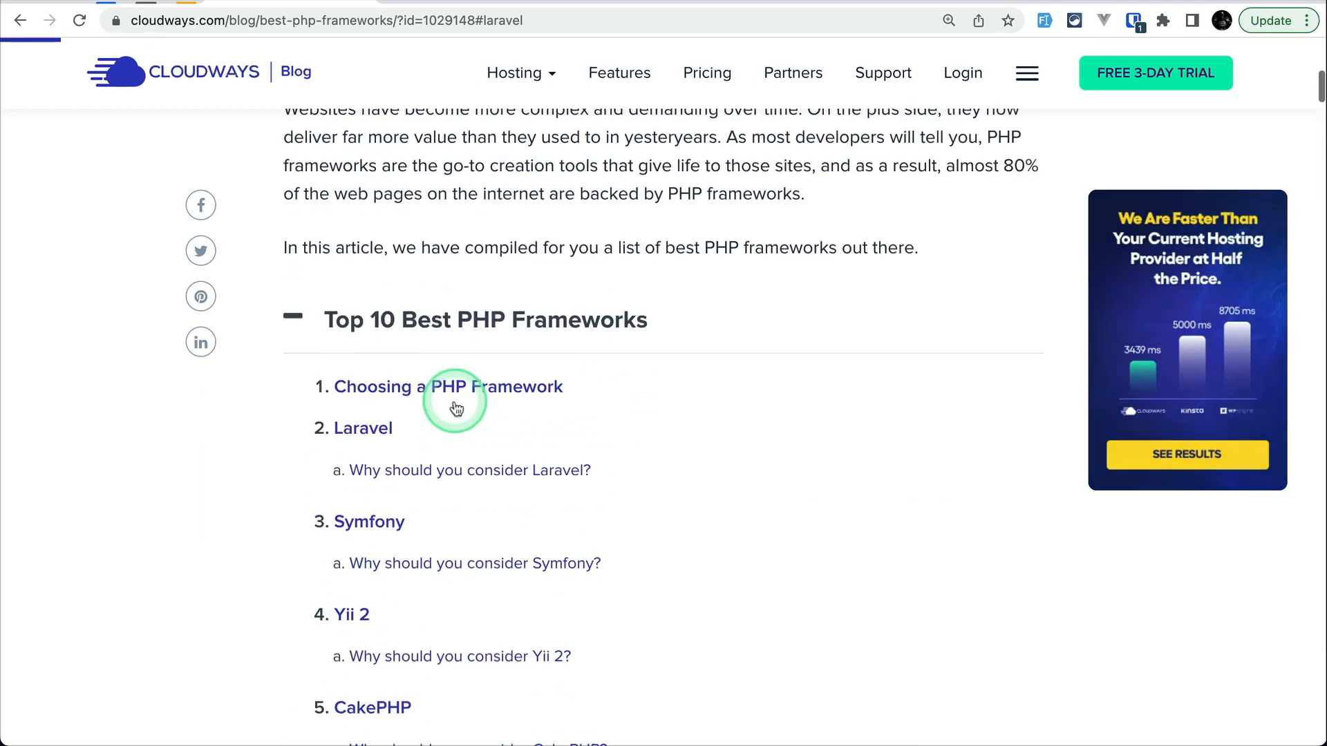
# Browse the frameworks article down through its Phalcon and Slim sections.
pyautogui.scroll(-3)
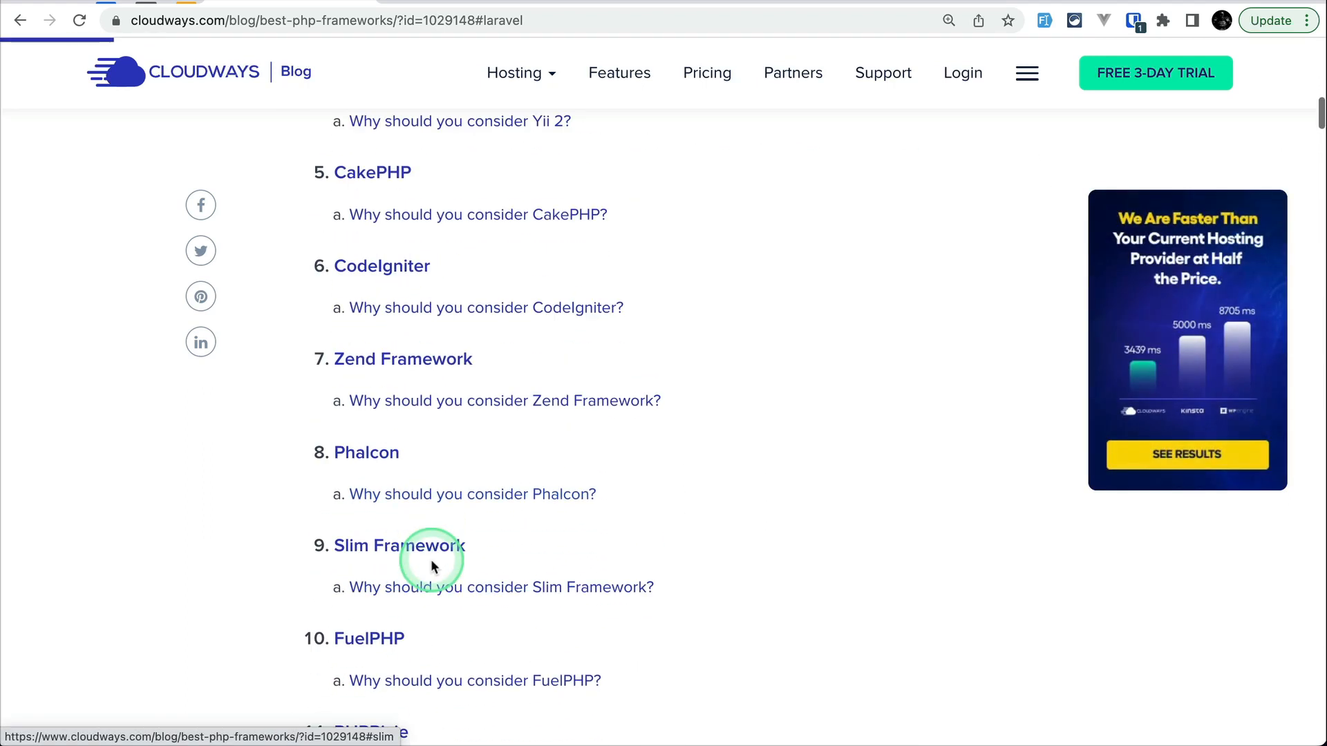
pyautogui.scroll(-3)
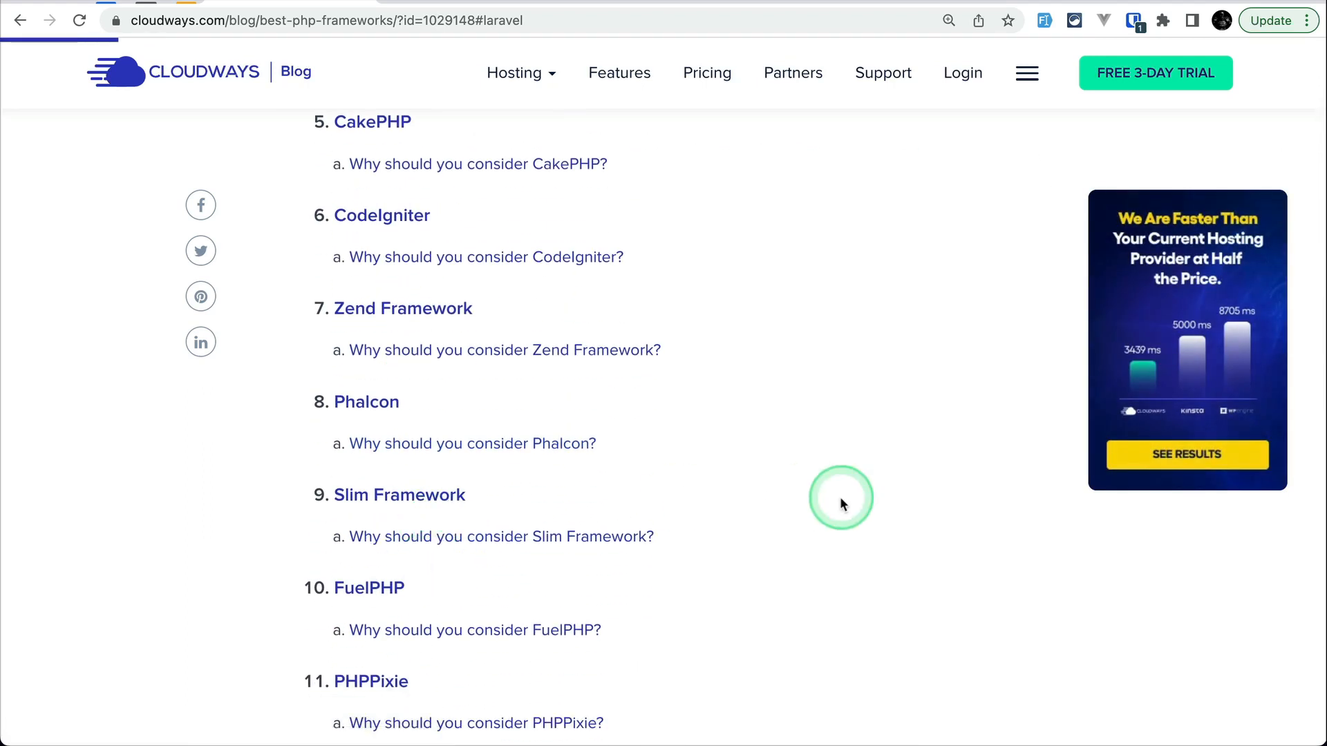
pyautogui.scroll(-3)
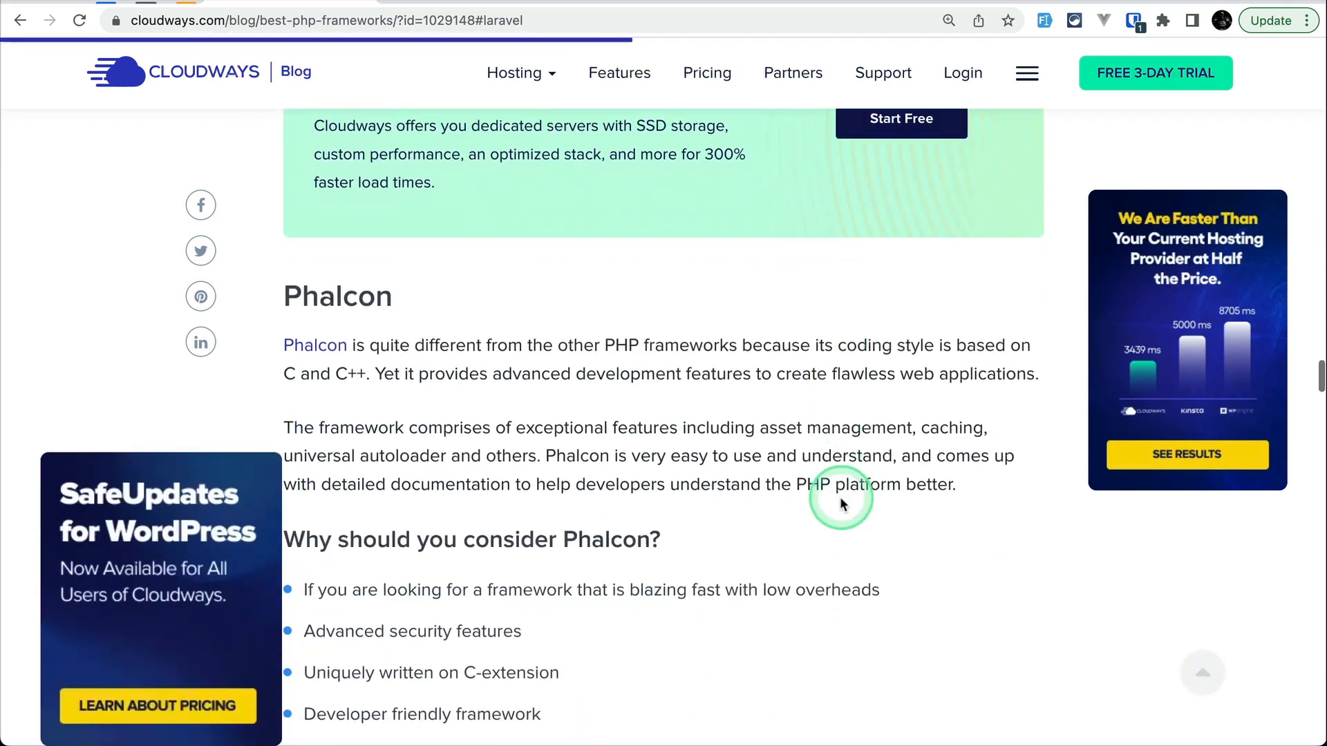
pyautogui.scroll(-3)
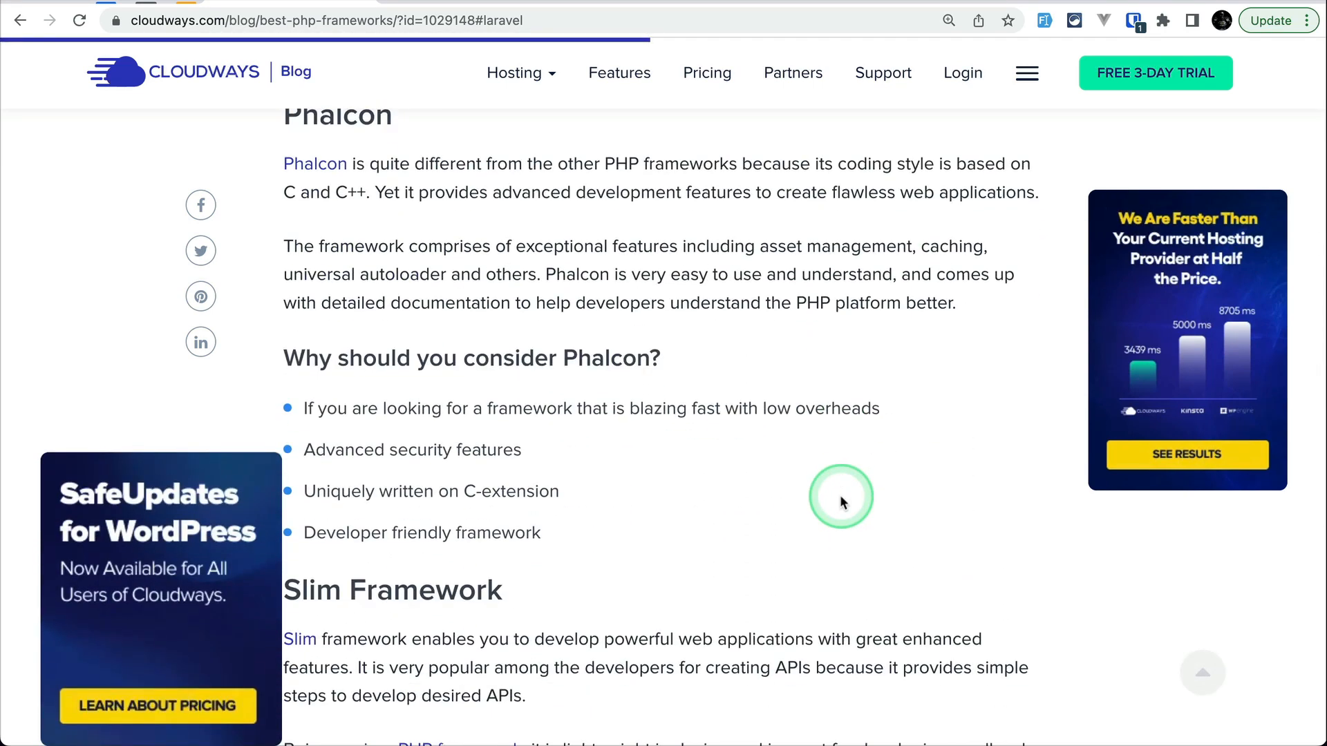
pyautogui.moveTo(941, 423)
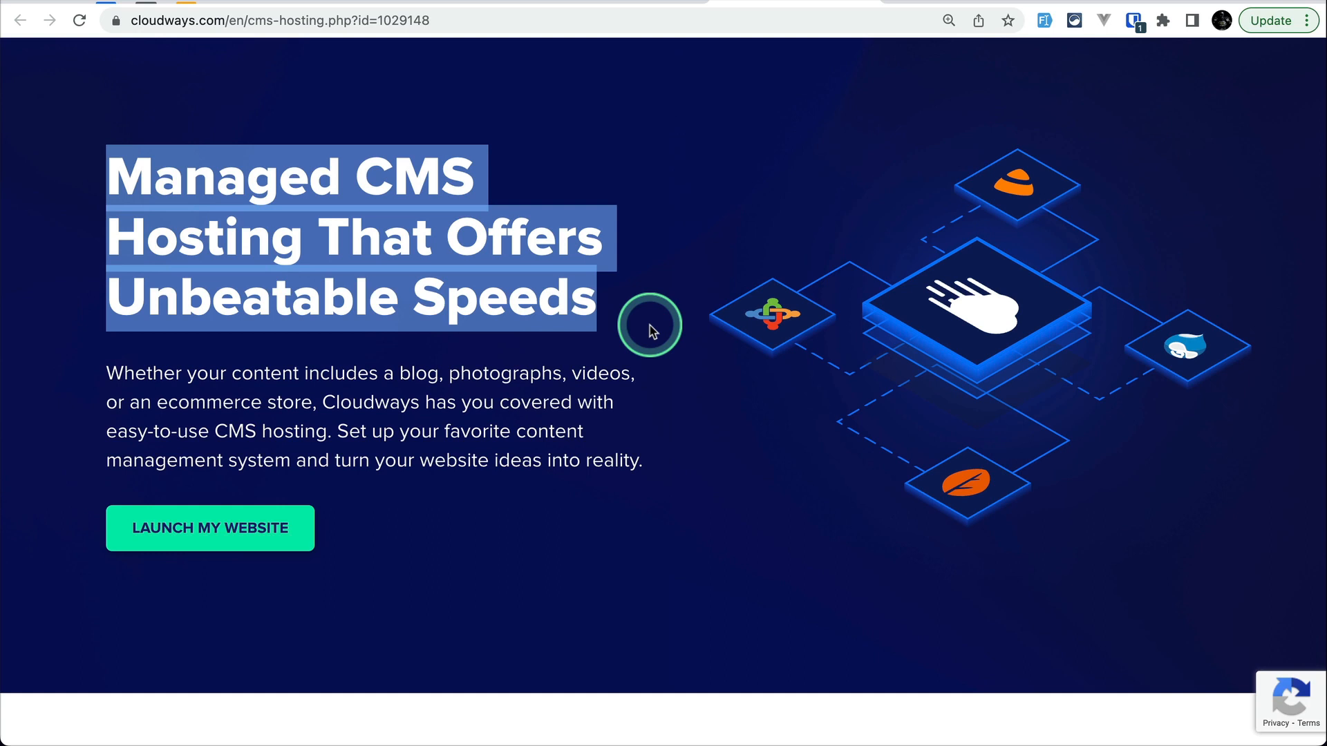
# Browse the CMS hosting guide cards and open the Craft CMS installation guide.
pyautogui.scroll(-3)
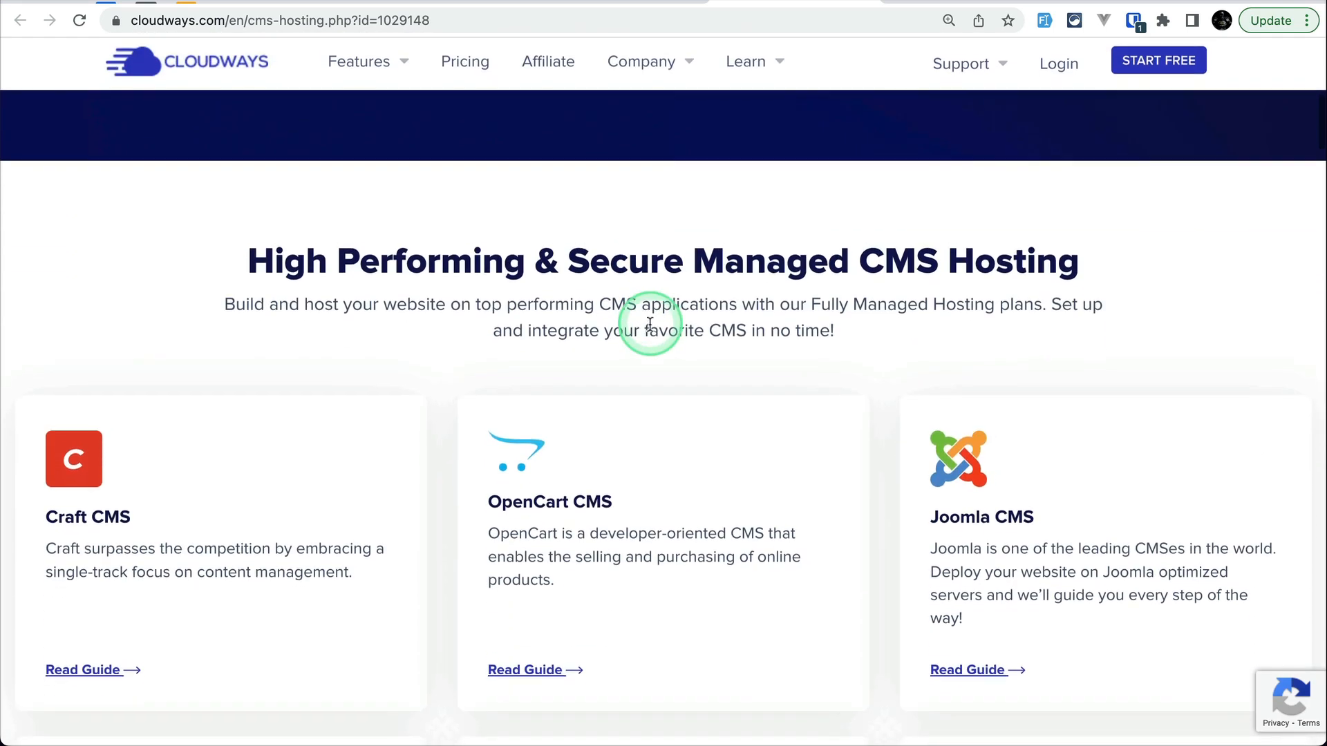
pyautogui.scroll(-3)
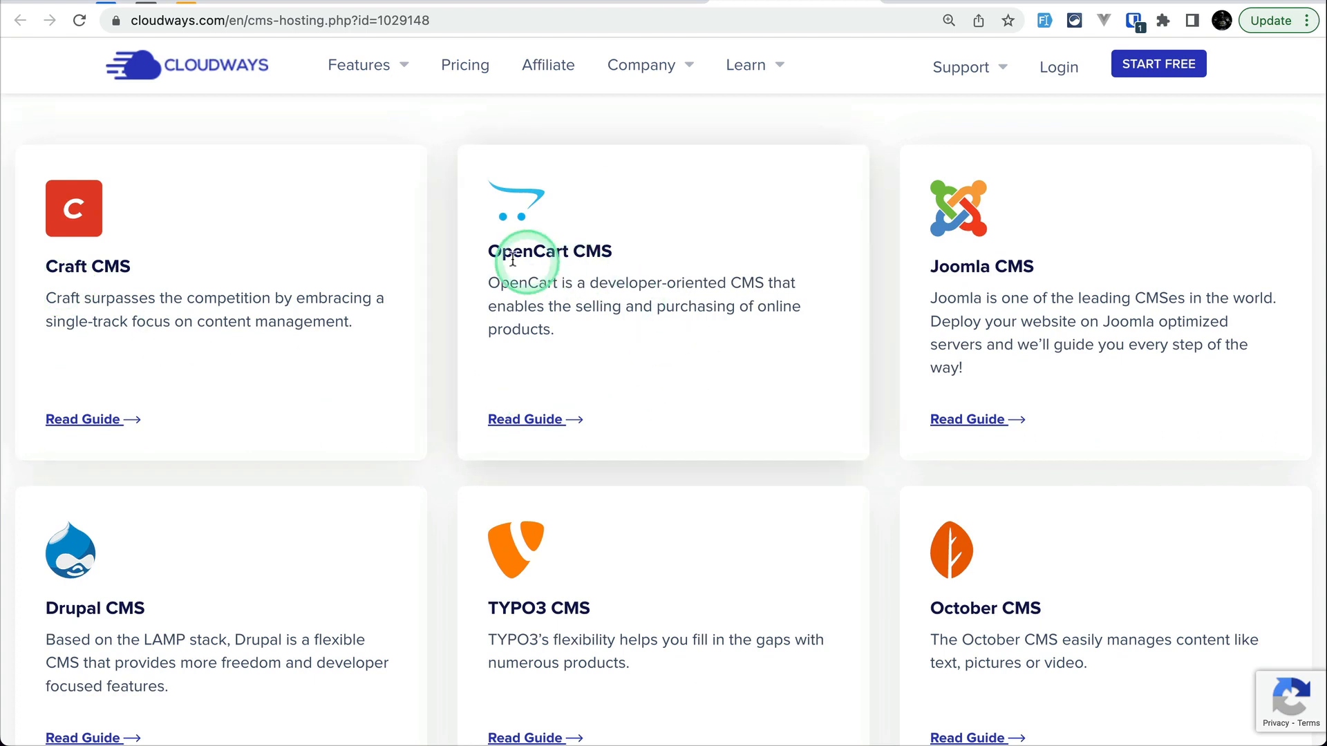
pyautogui.scroll(-3)
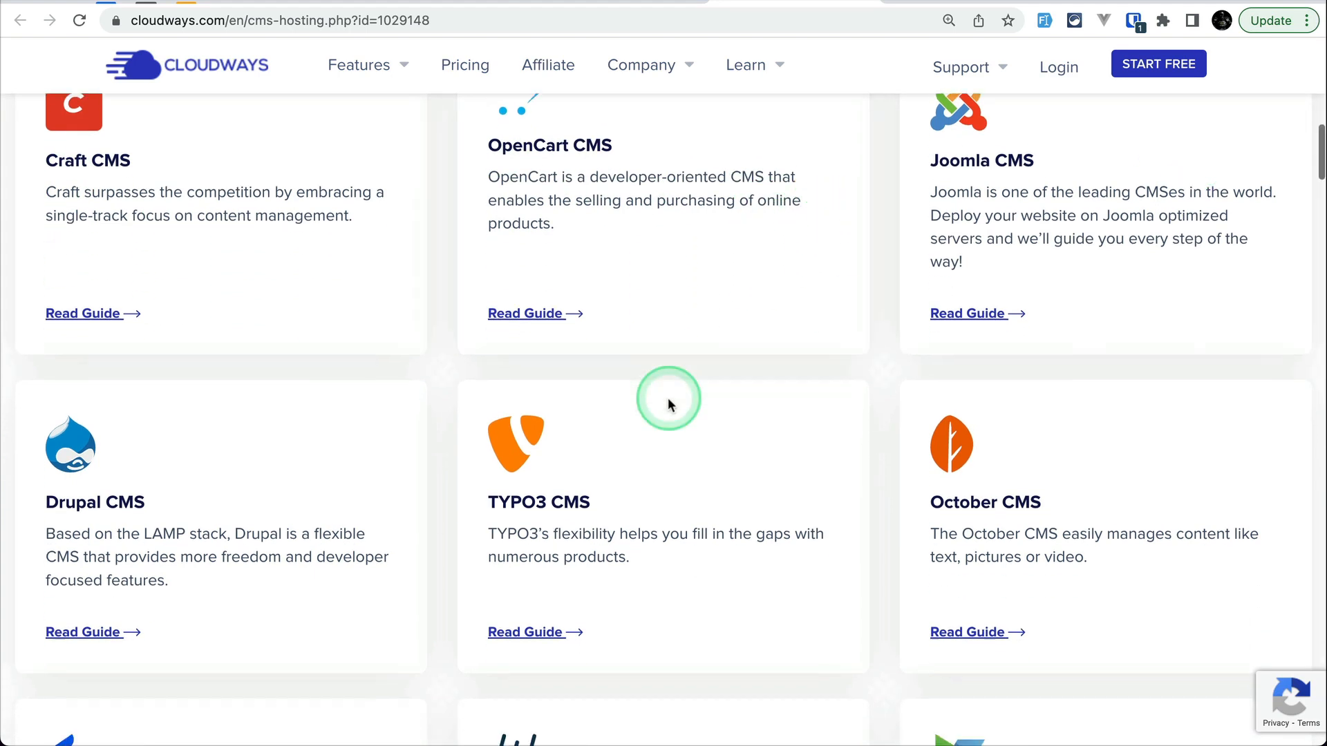
pyautogui.scroll(-3)
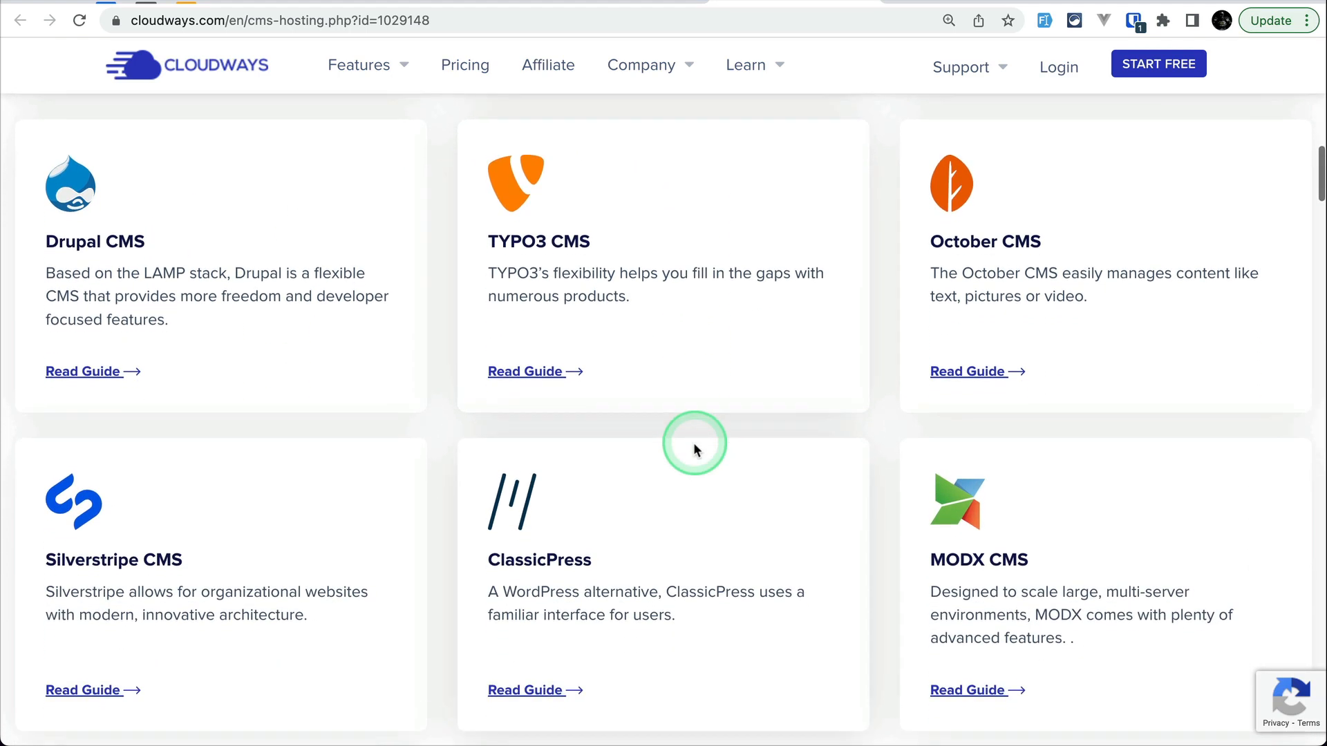
pyautogui.scroll(3)
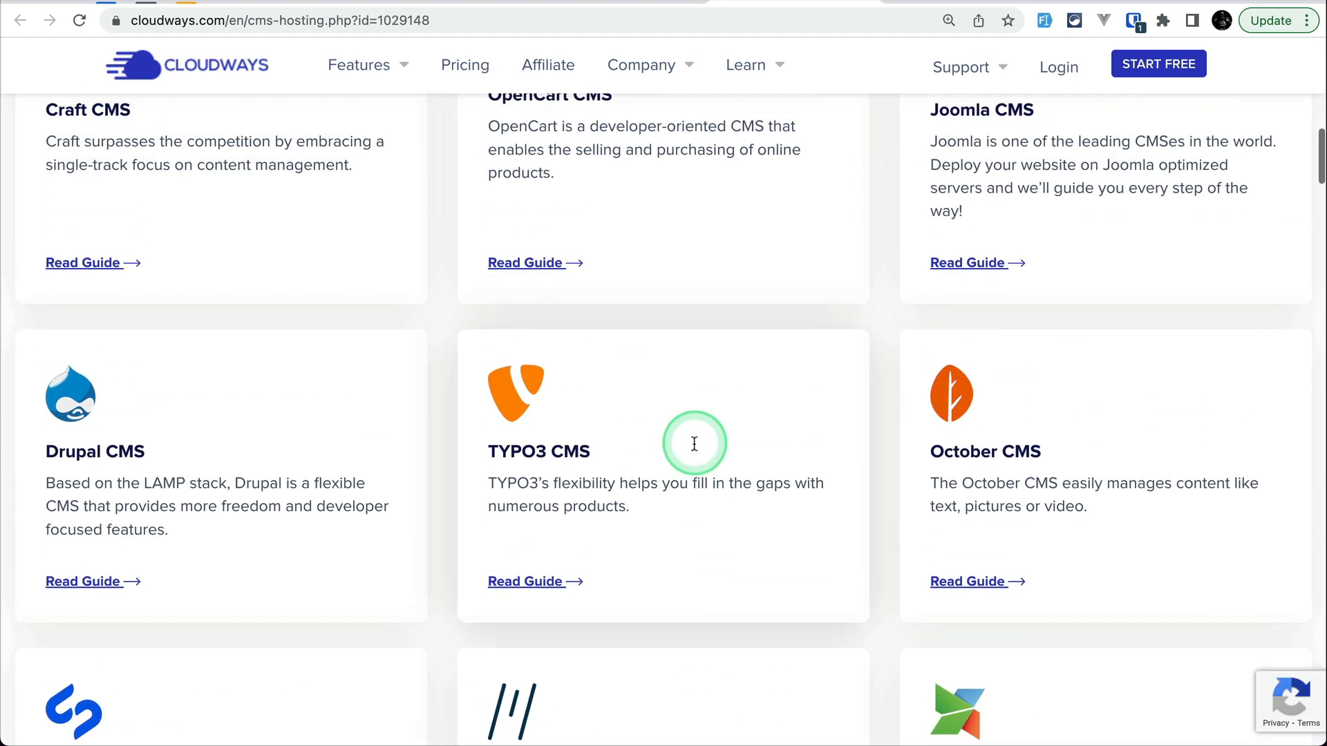
pyautogui.scroll(3)
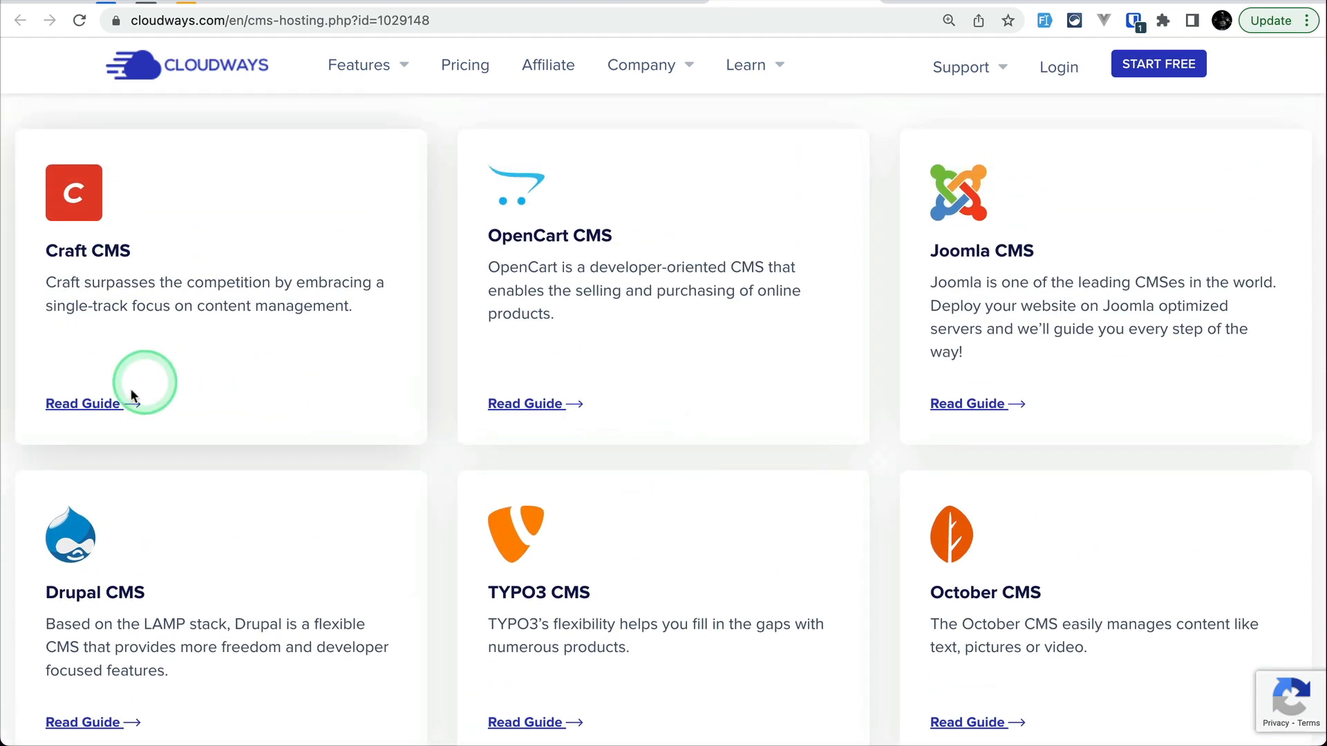
pyautogui.click(81, 402)
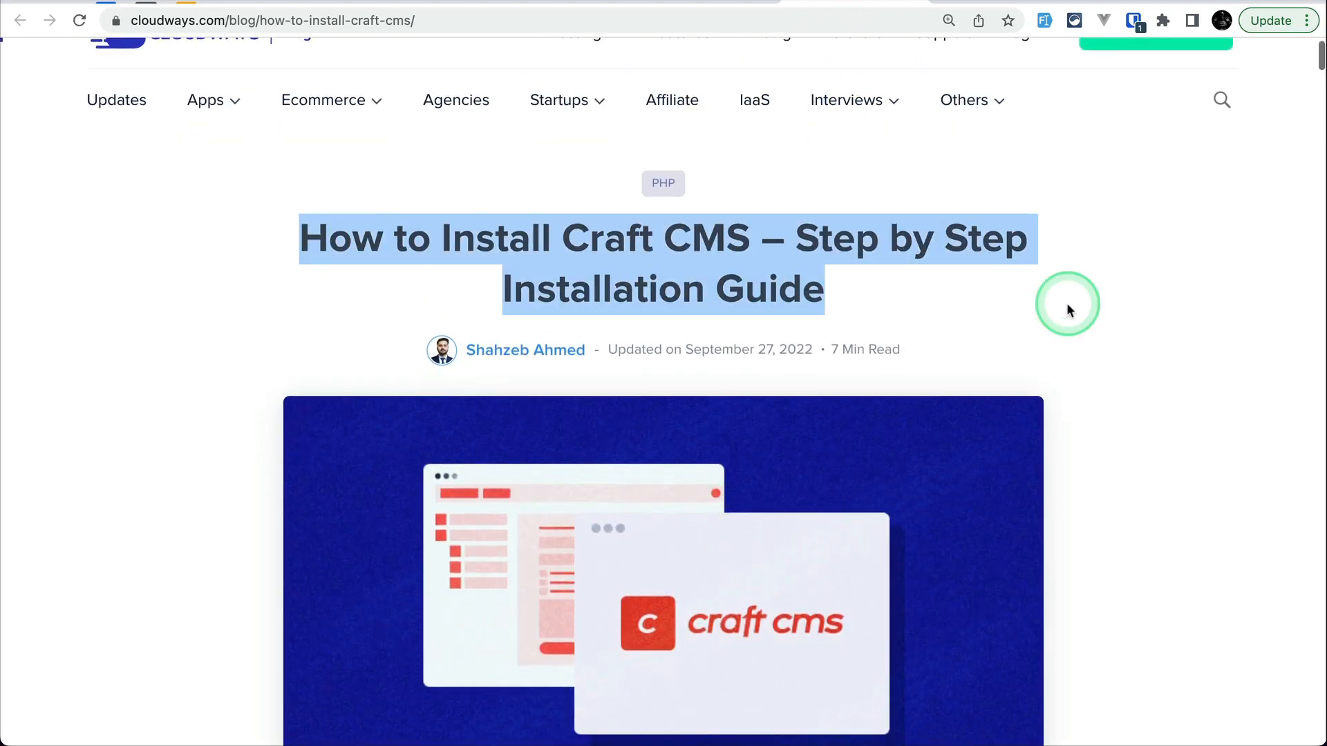
# Read the Craft CMS guide's What Is Craft CMS introduction.
pyautogui.scroll(-3)
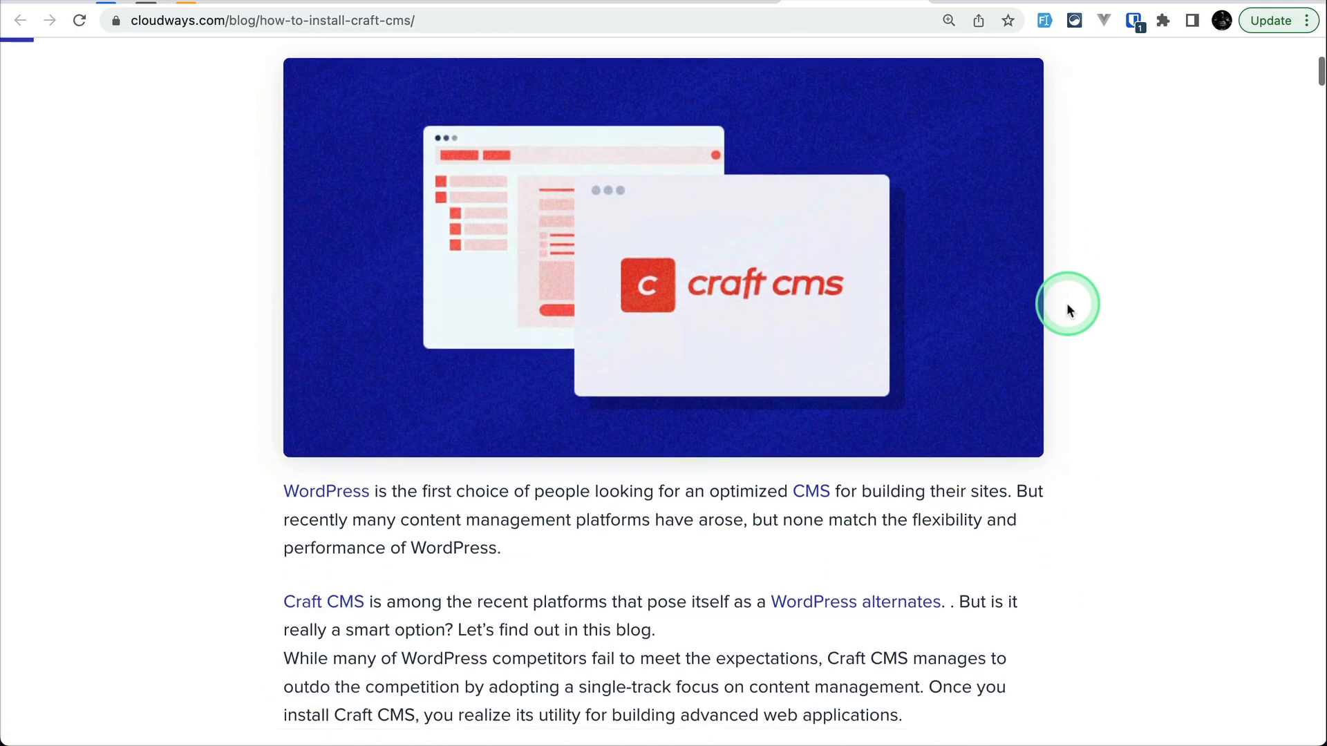
pyautogui.scroll(-3)
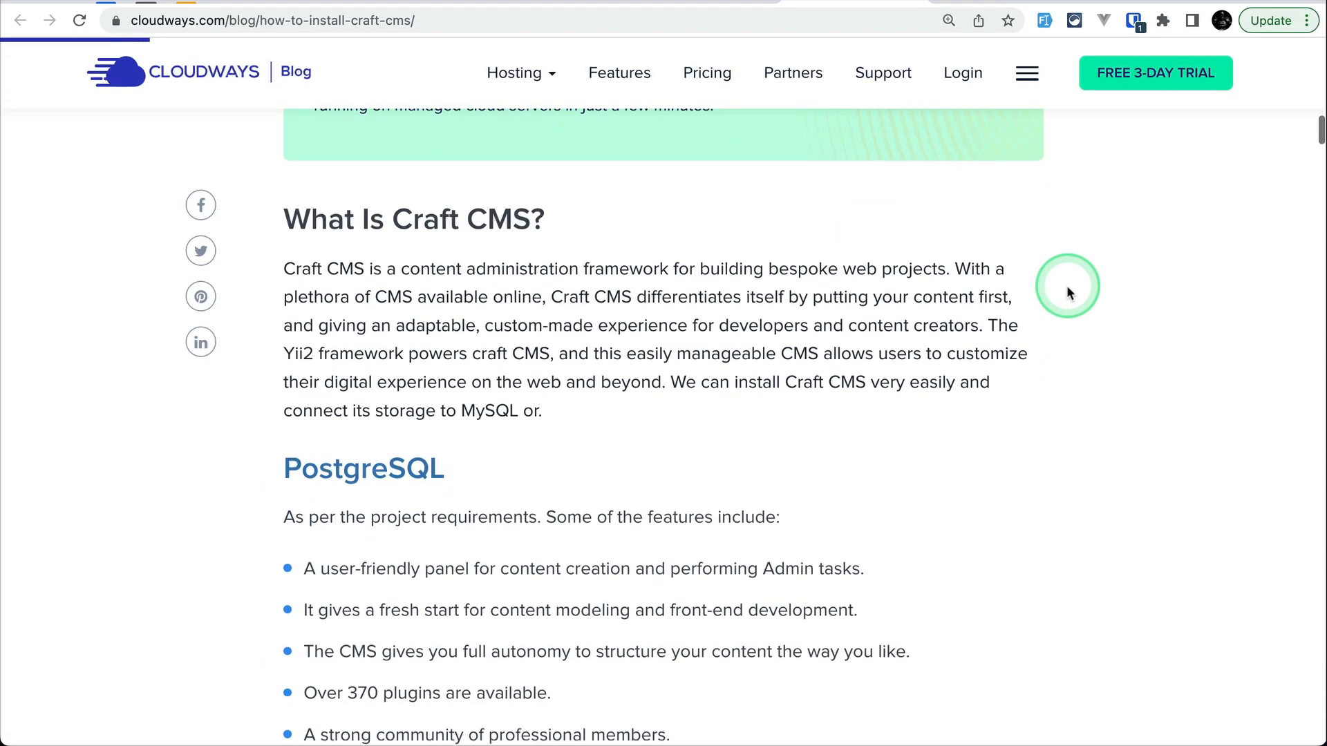
pyautogui.scroll(-3)
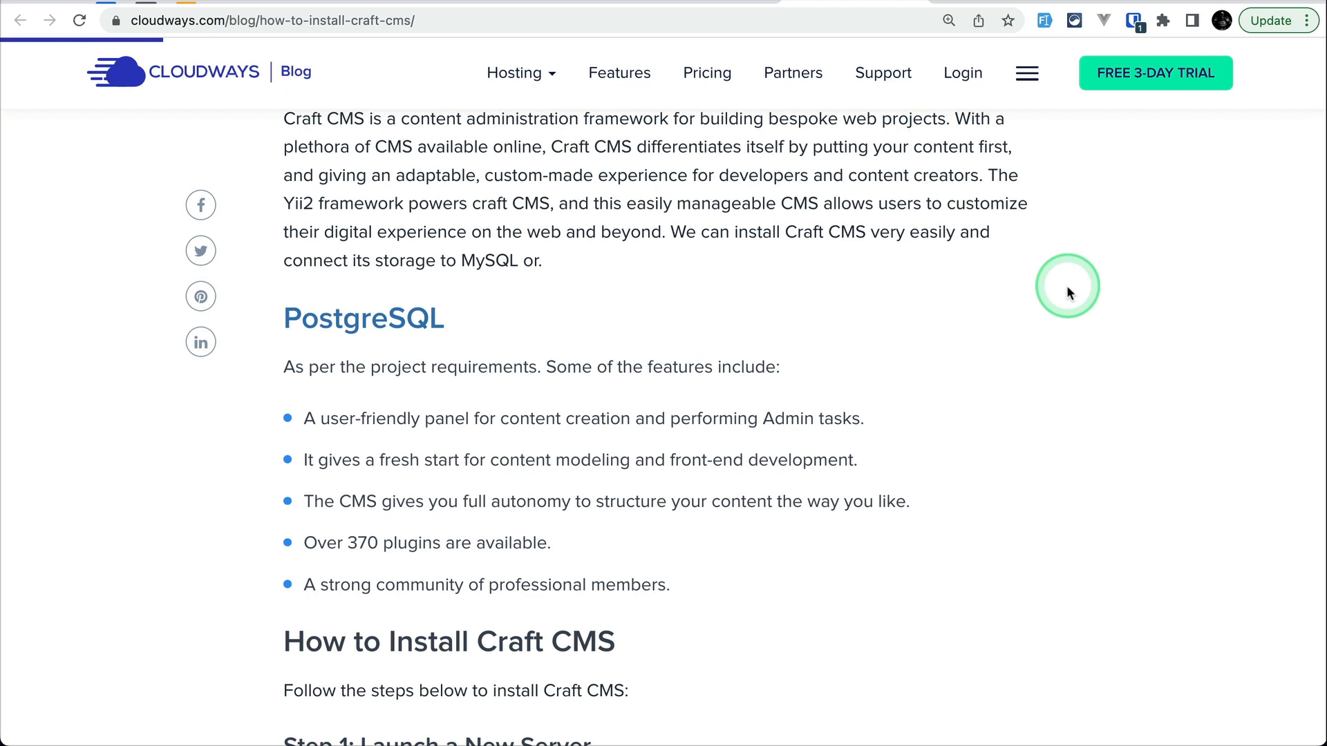
pyautogui.moveTo(906, 83)
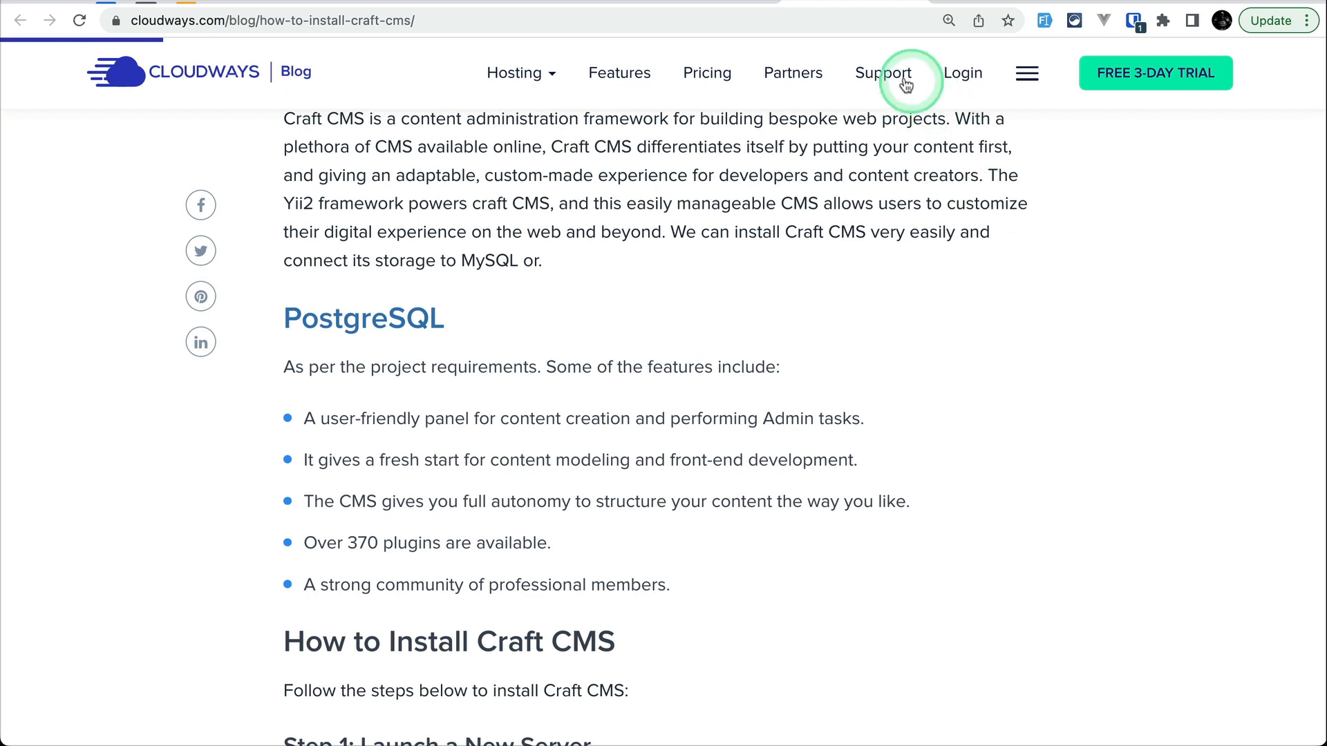
pyautogui.moveTo(1099, 287)
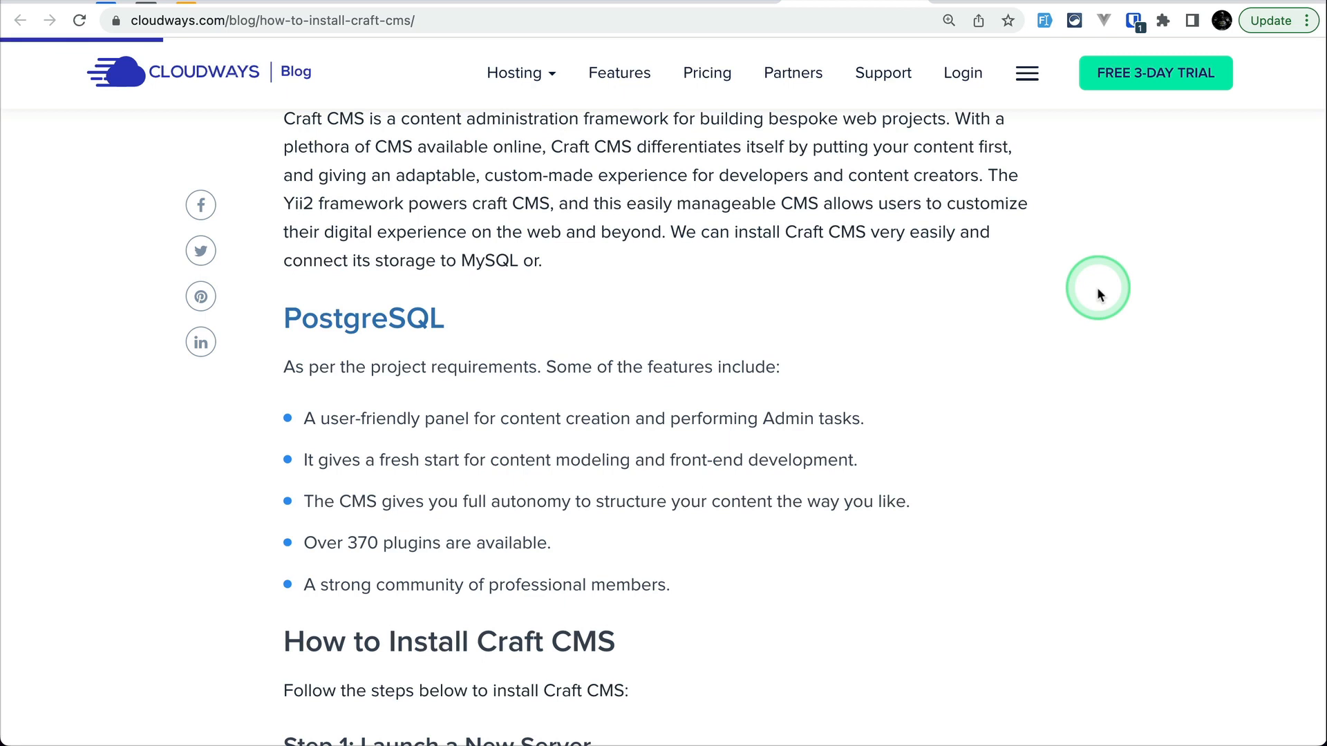
# Continue through the server launch and application settings installation steps.
pyautogui.scroll(-3)
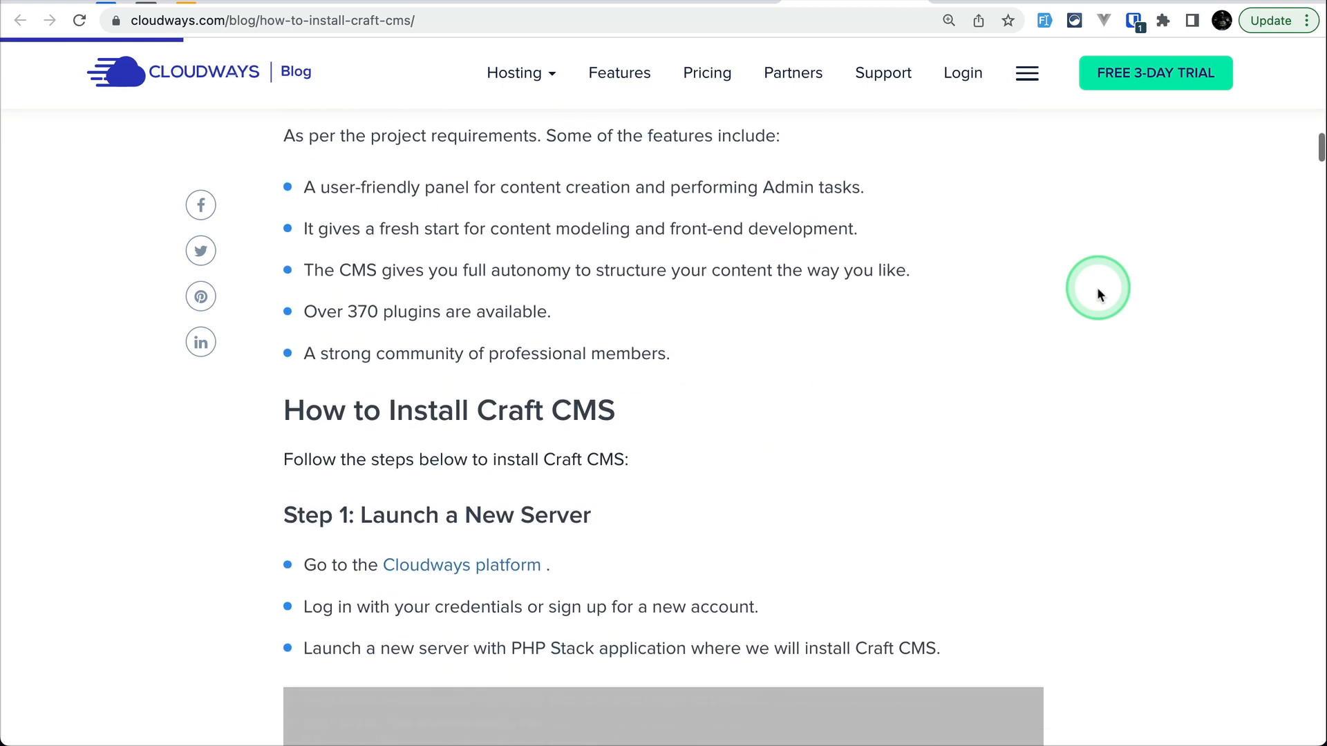
pyautogui.scroll(-3)
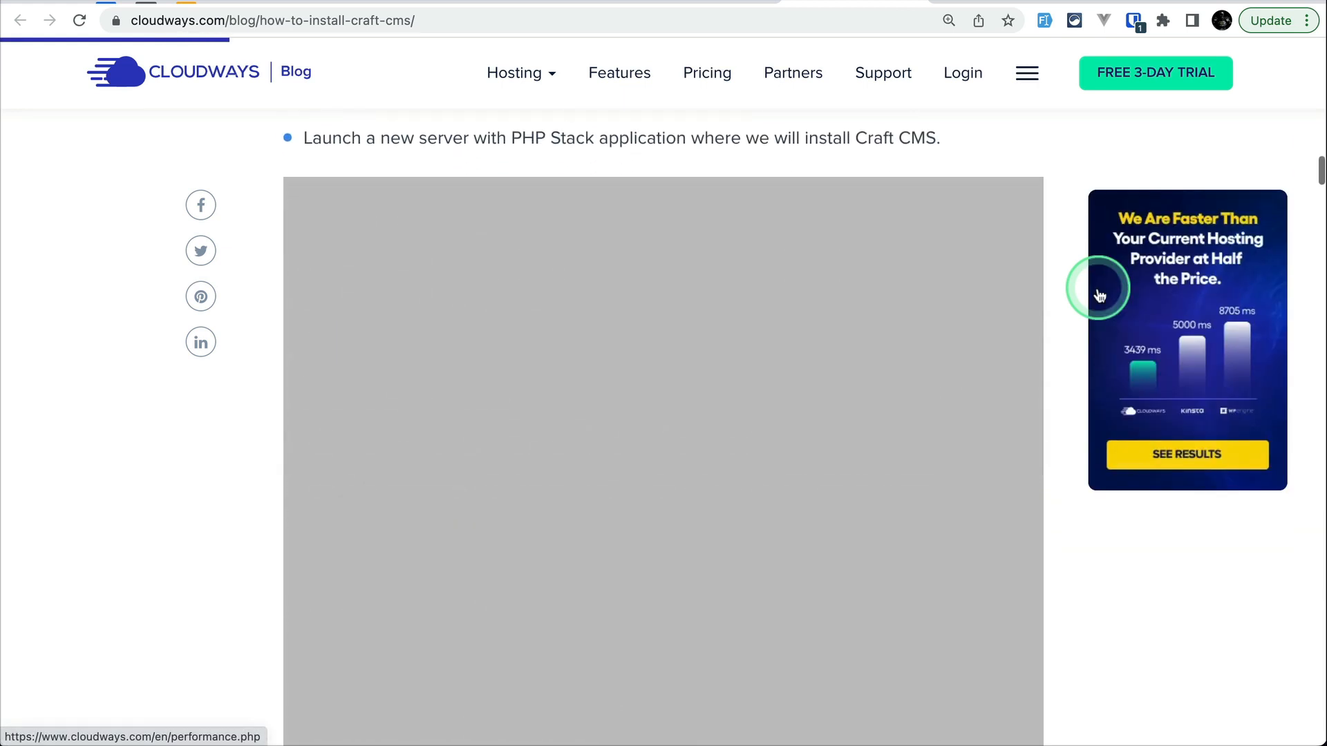
pyautogui.scroll(-3)
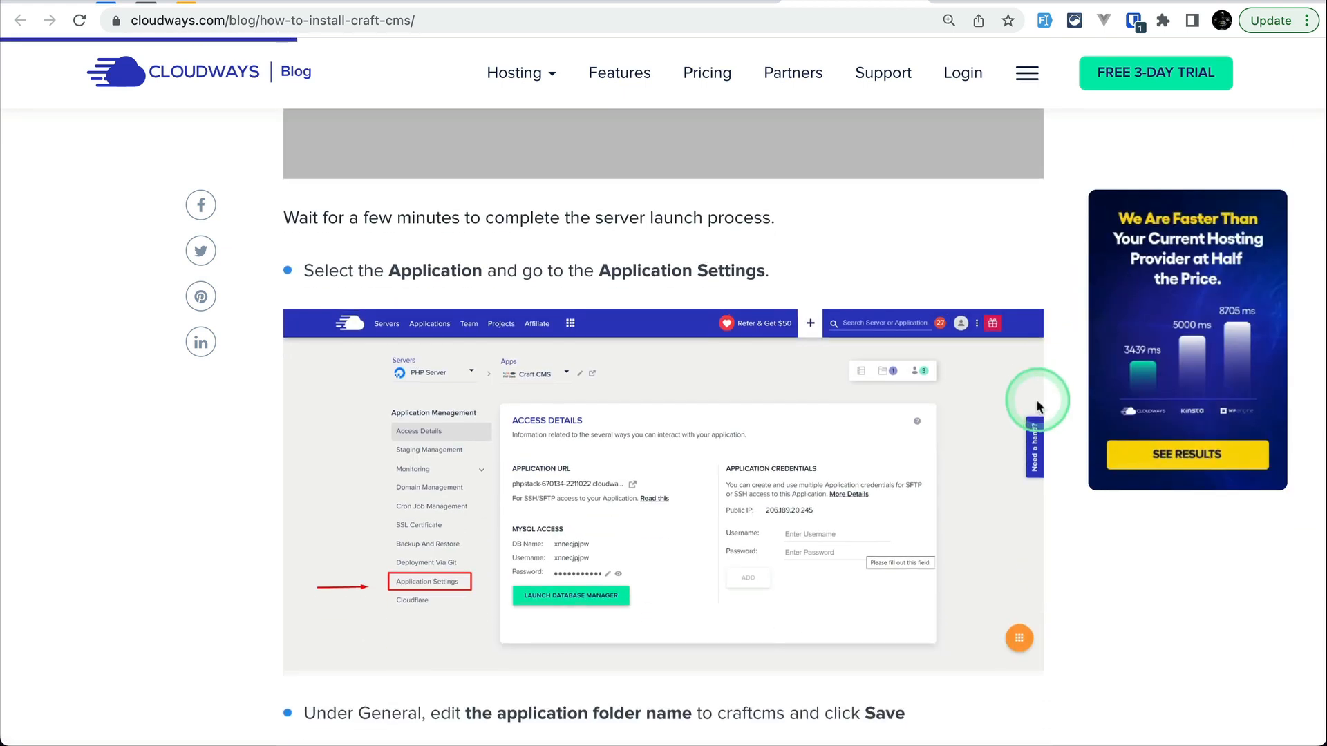
pyautogui.scroll(-3)
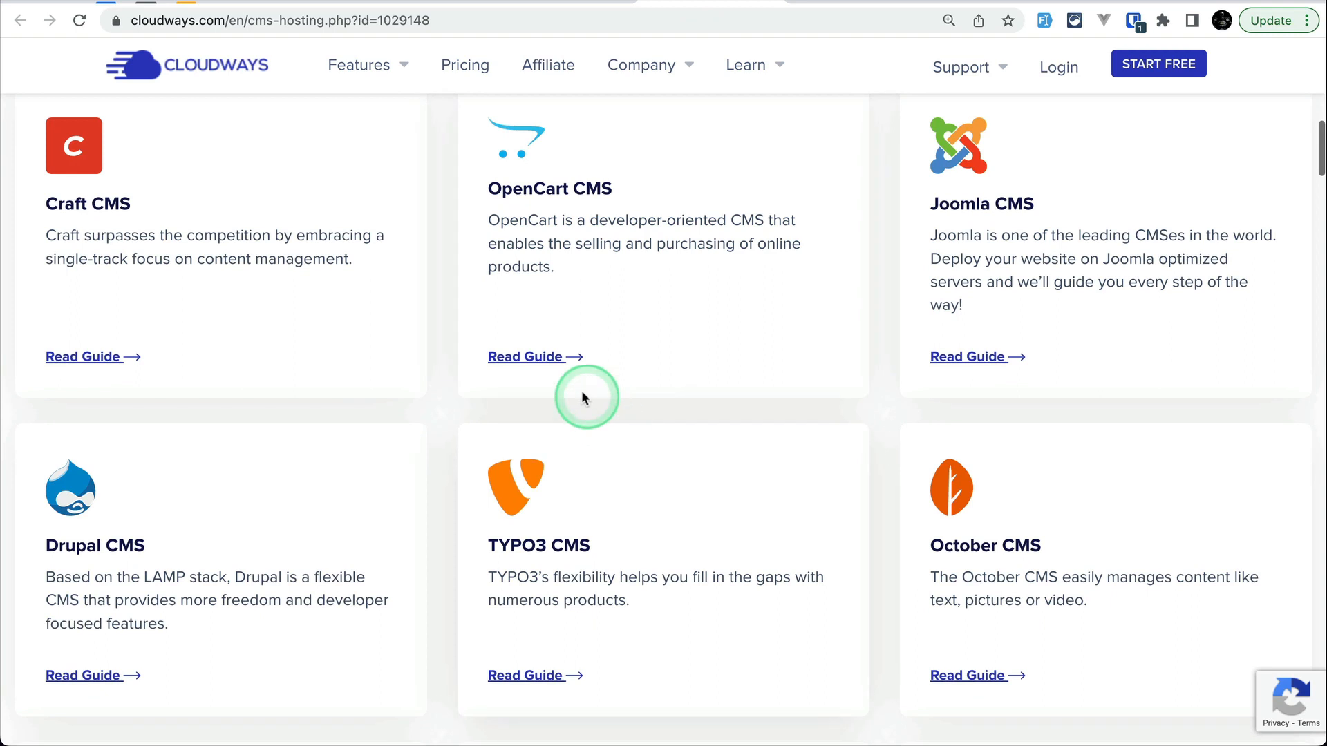
# Open the October CMS guide and scroll to Installing October CMS on Cloudways.
pyautogui.scroll(-3)
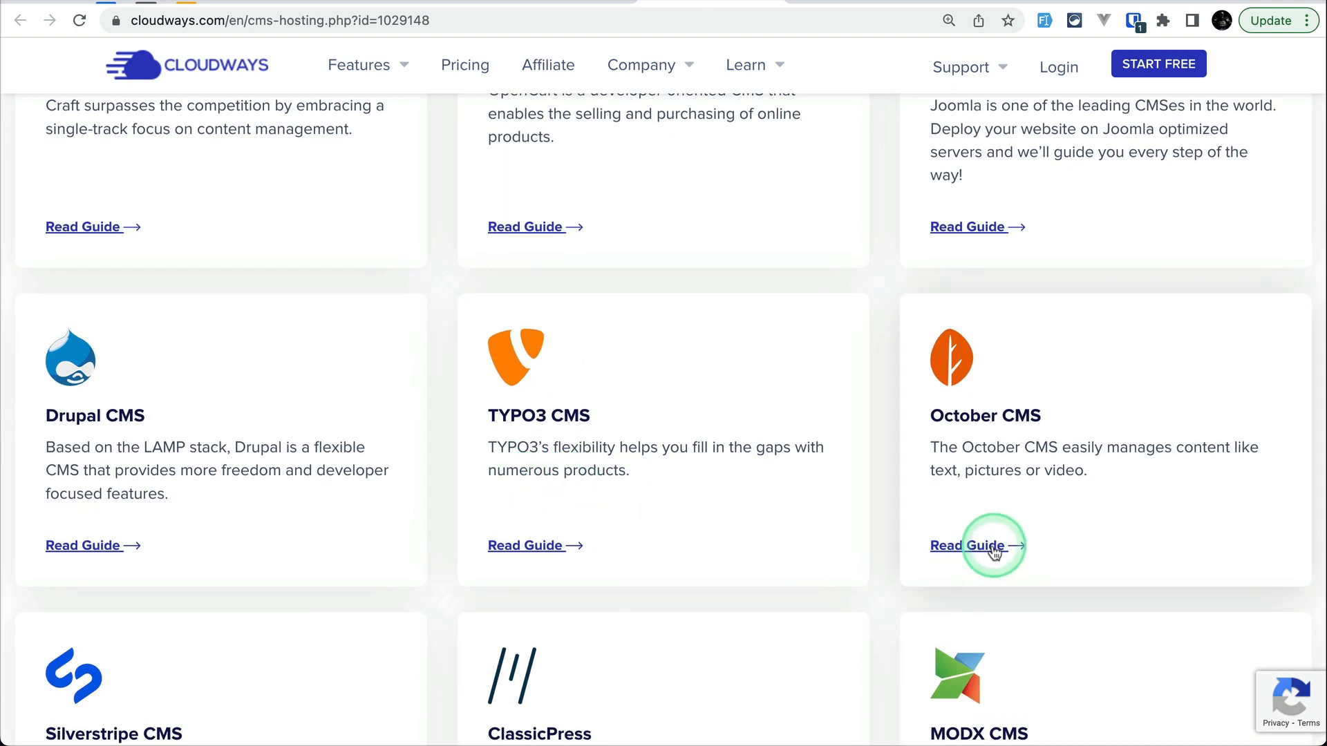
pyautogui.click(967, 546)
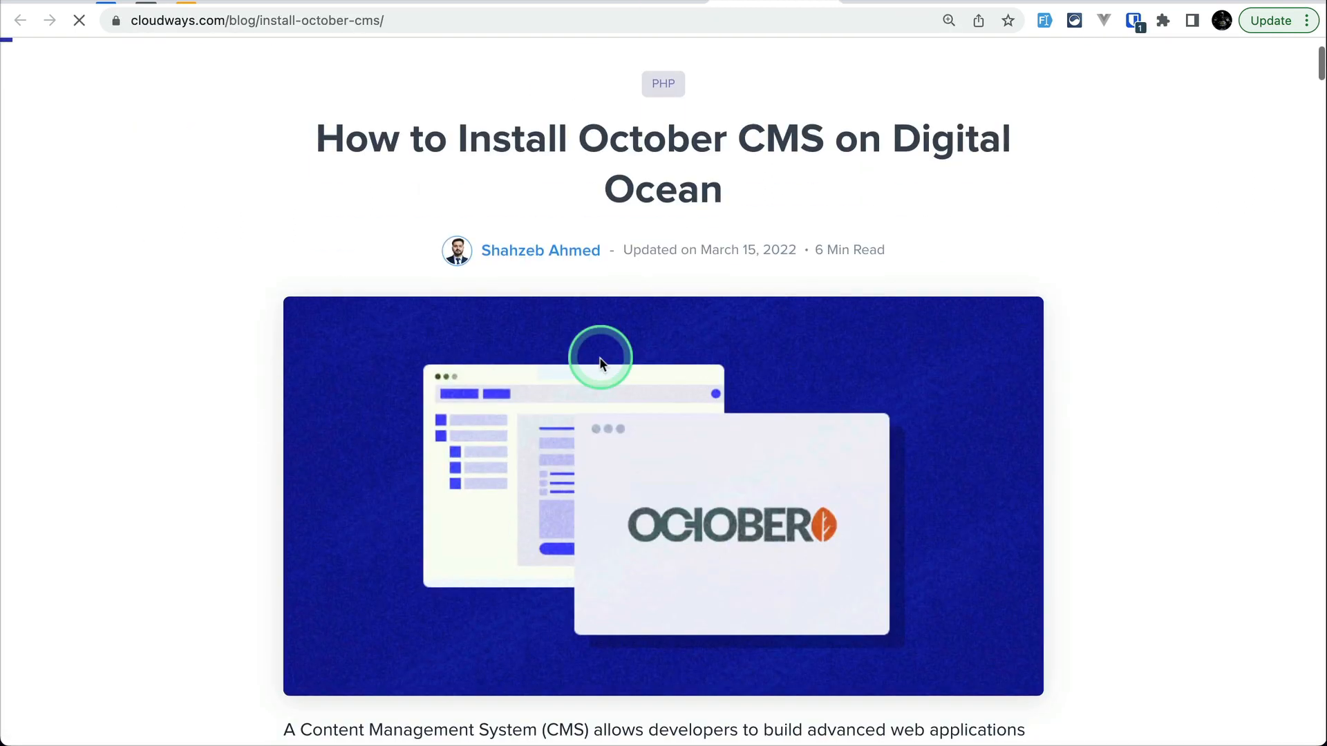
pyautogui.scroll(-3)
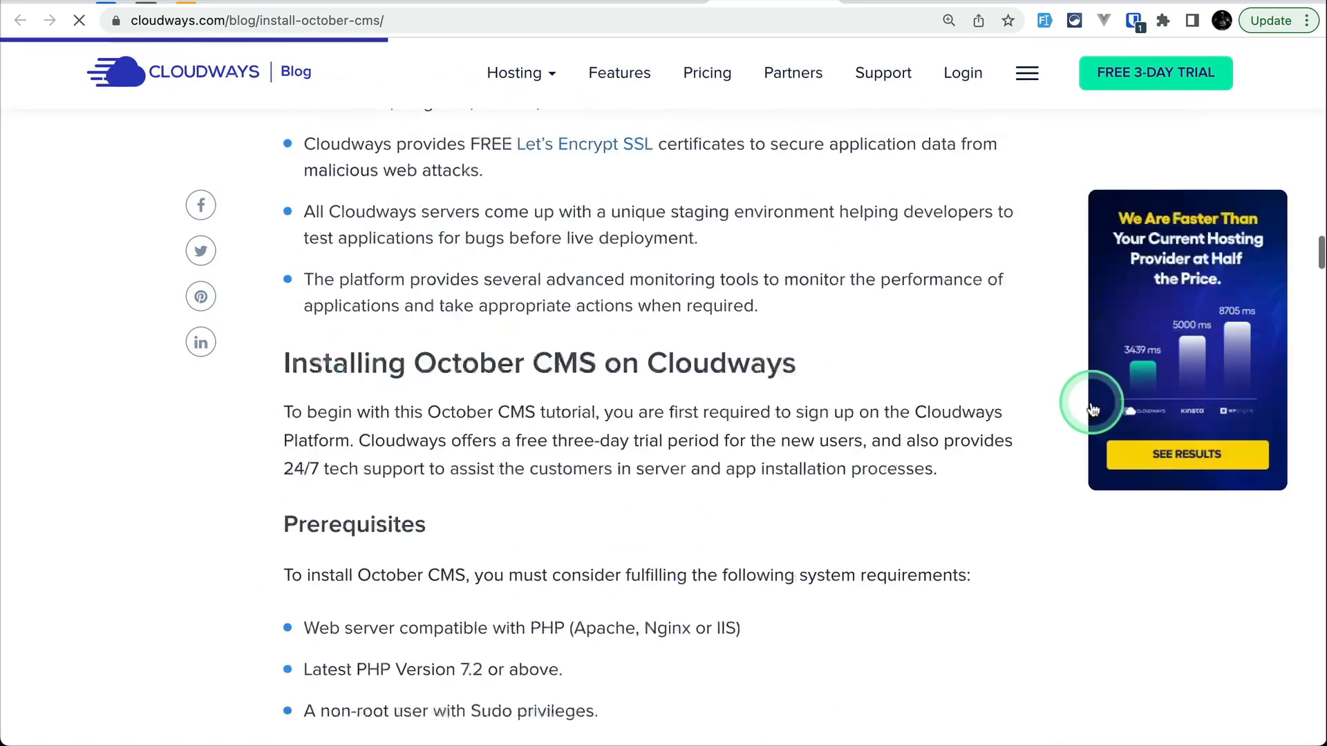
pyautogui.scroll(-3)
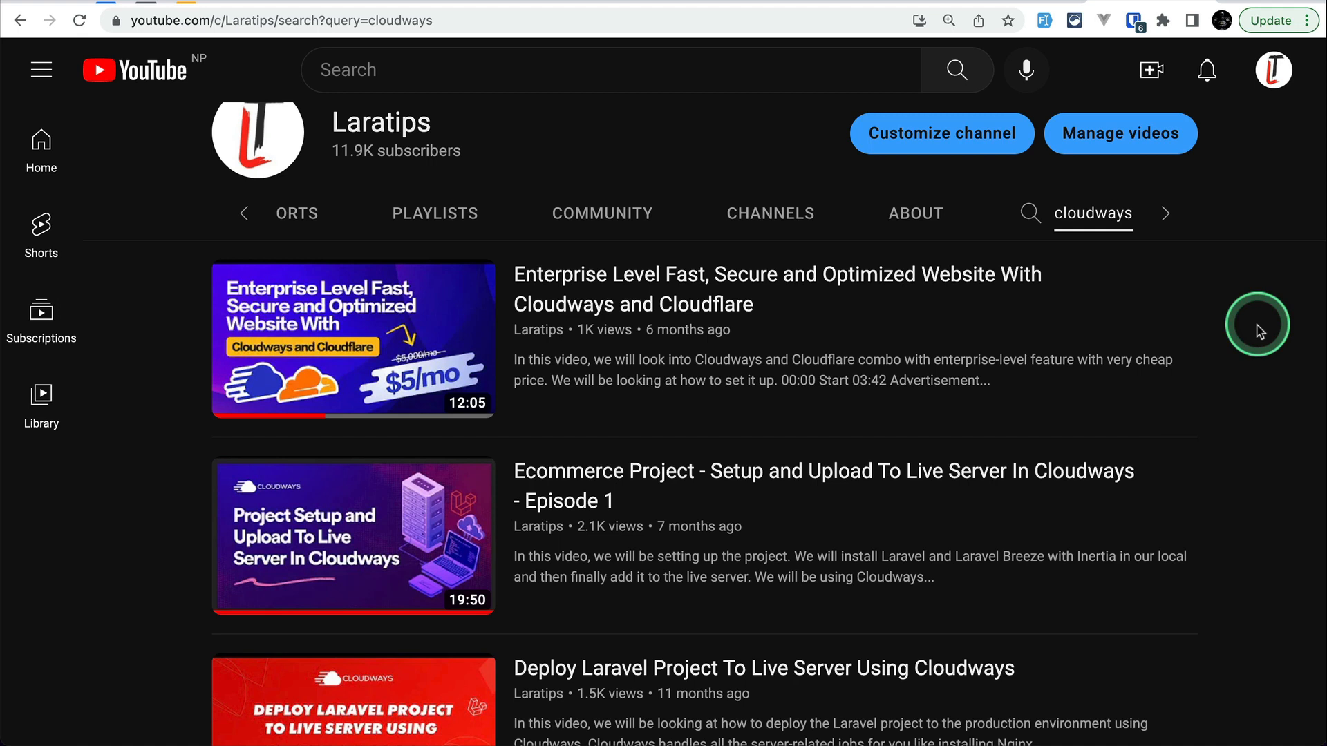
pyautogui.click(1092, 213)
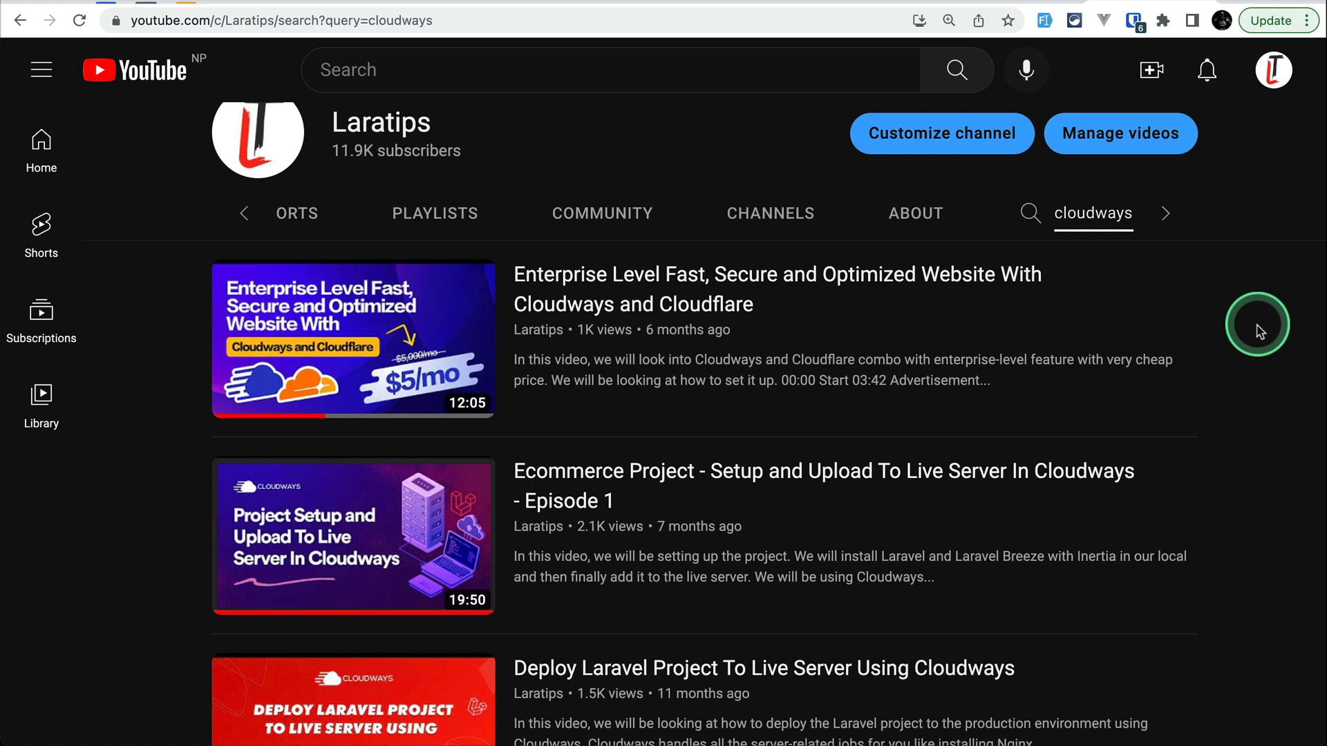
pyautogui.click(1093, 213)
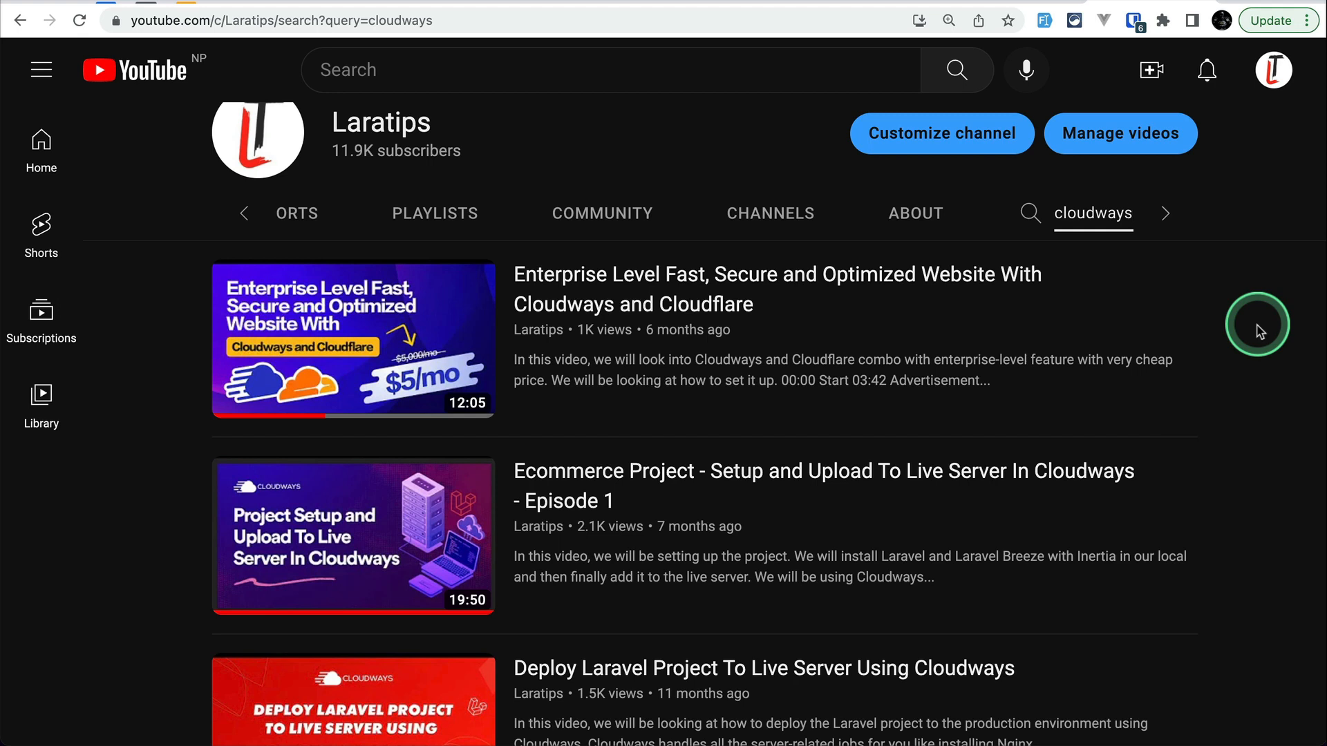
pyautogui.moveTo(613, 710)
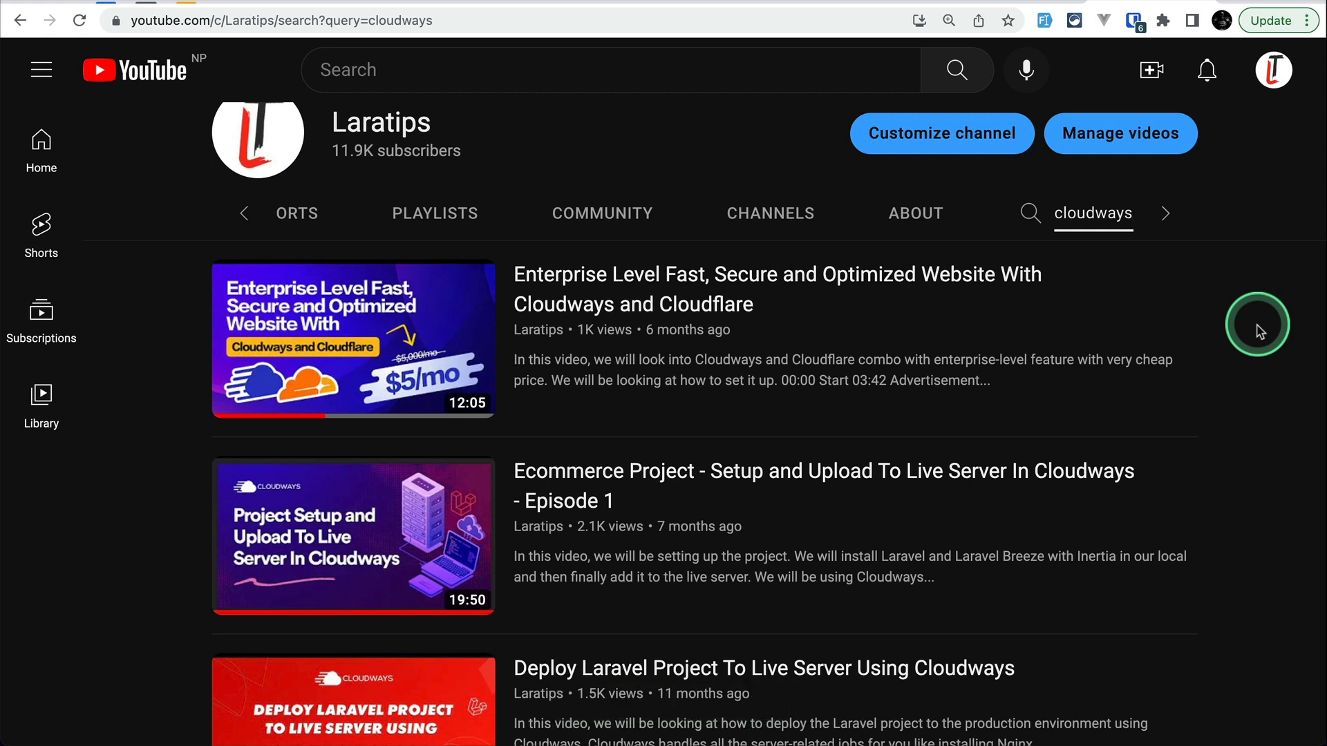
pyautogui.click(1092, 212)
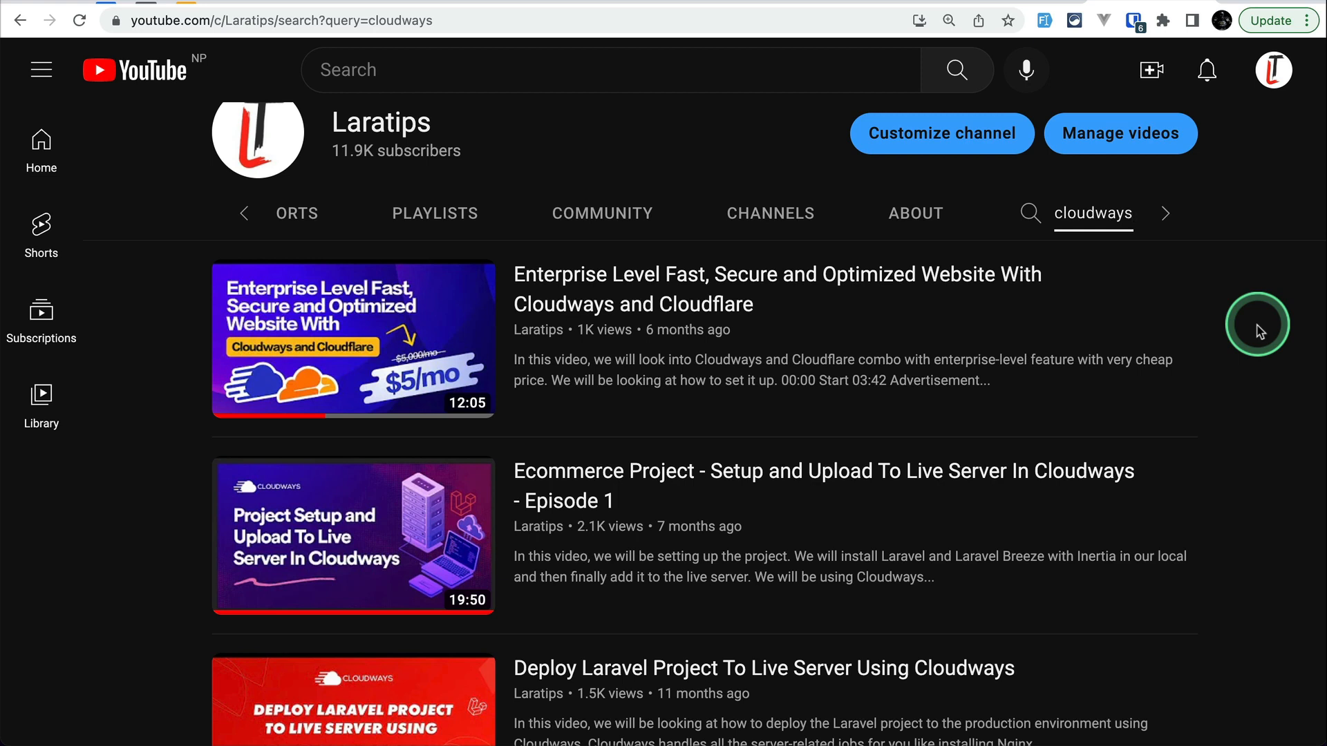
pyautogui.click(1093, 213)
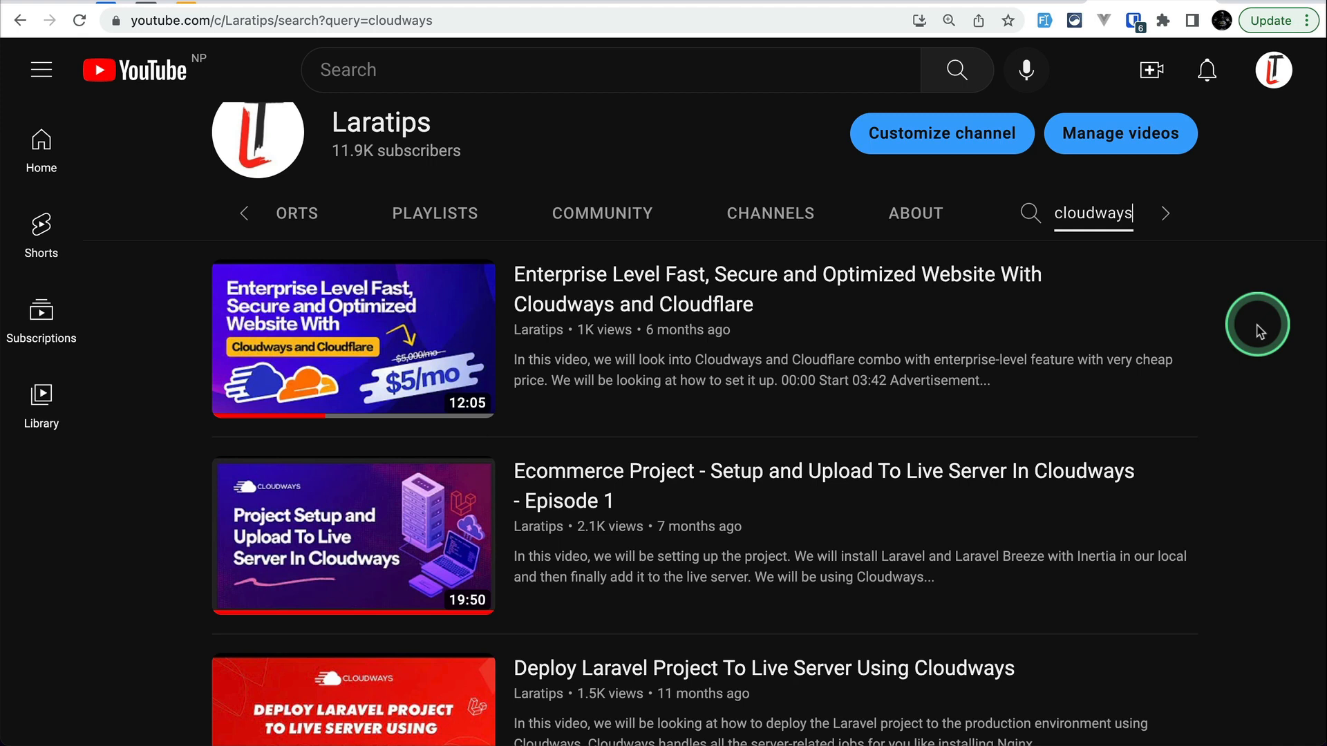